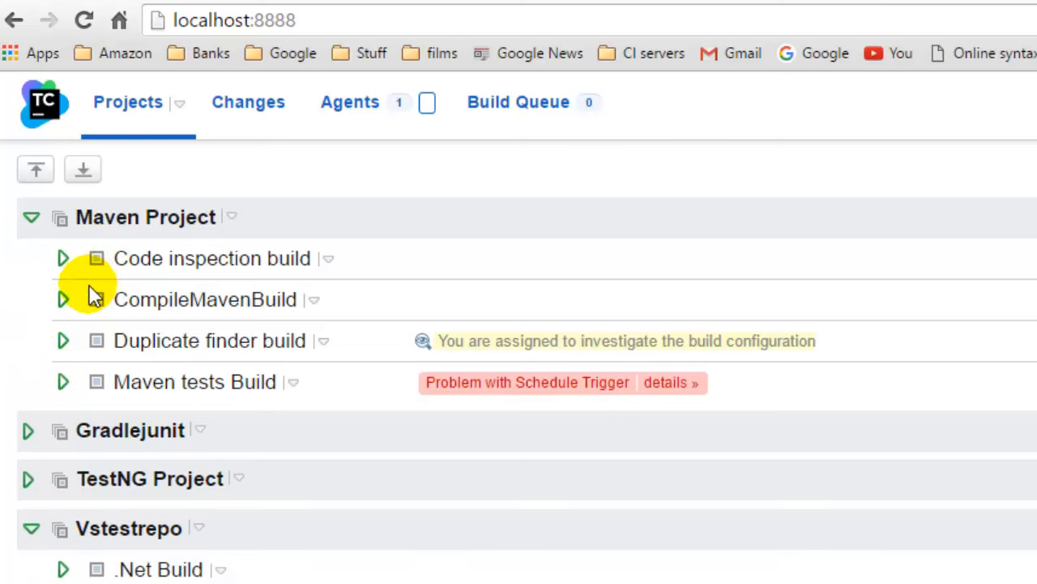
mouse_move(314, 473)
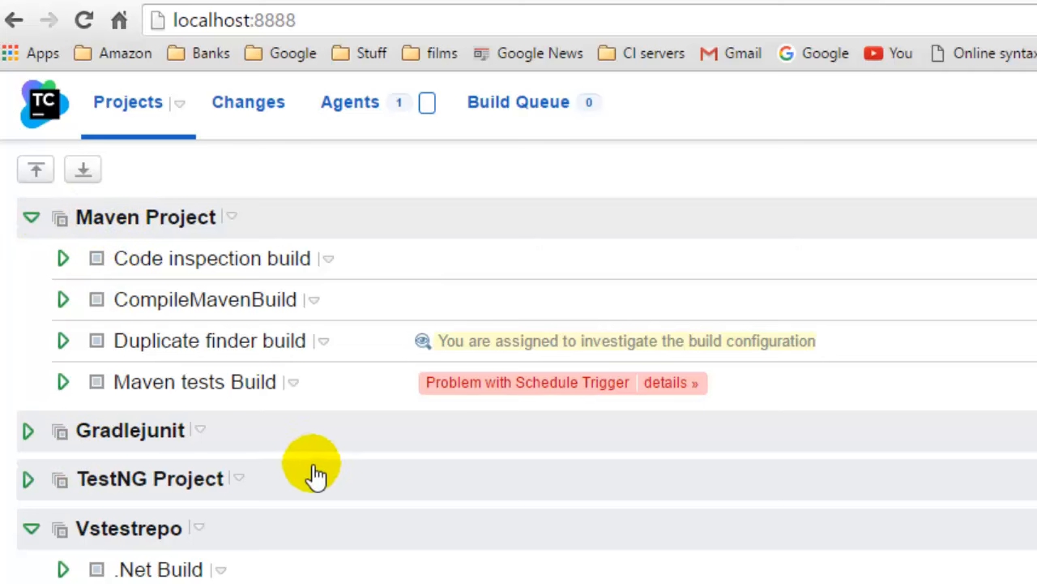
mouse_move(243, 298)
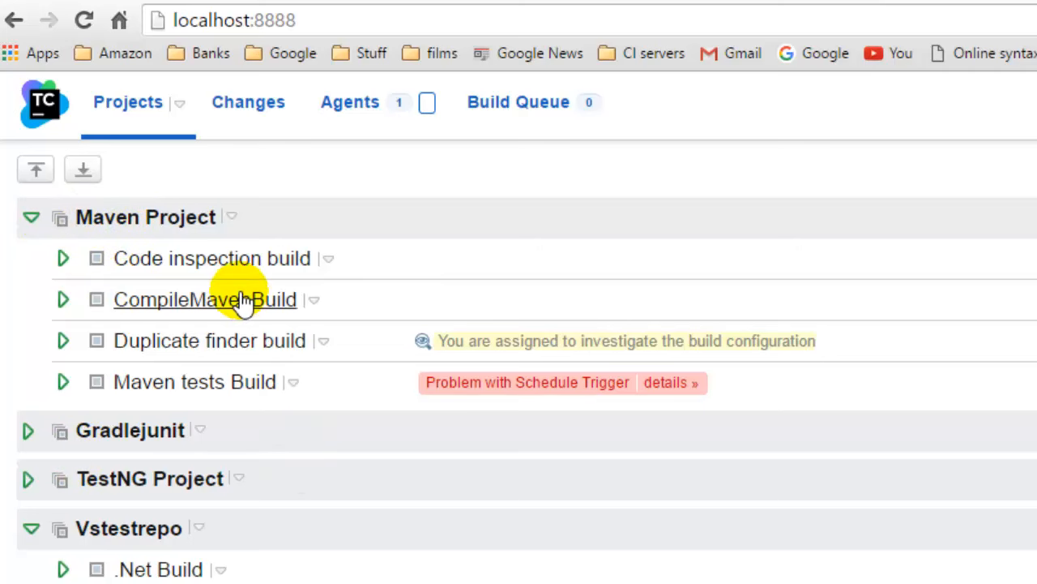
mouse_move(146, 218)
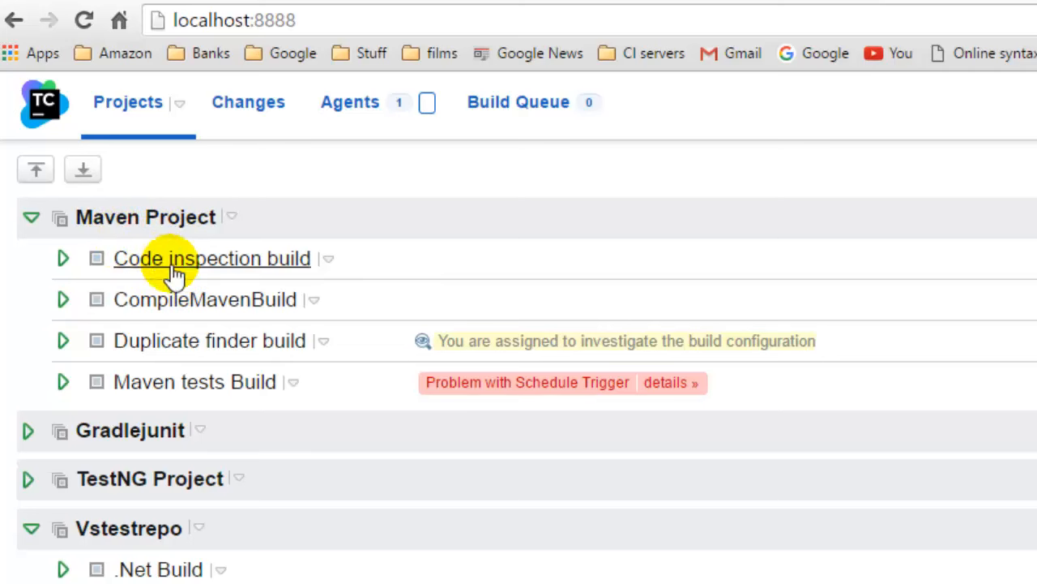
- Bring up the page menu for the CompileMavenBuild configuration under Maven Project
left_click(324, 340)
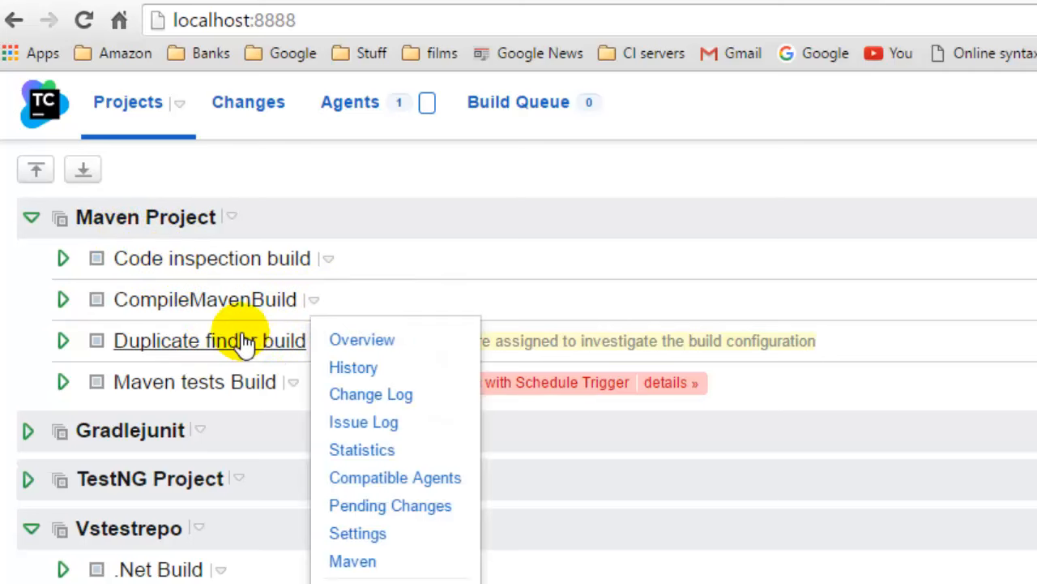
mouse_move(224, 306)
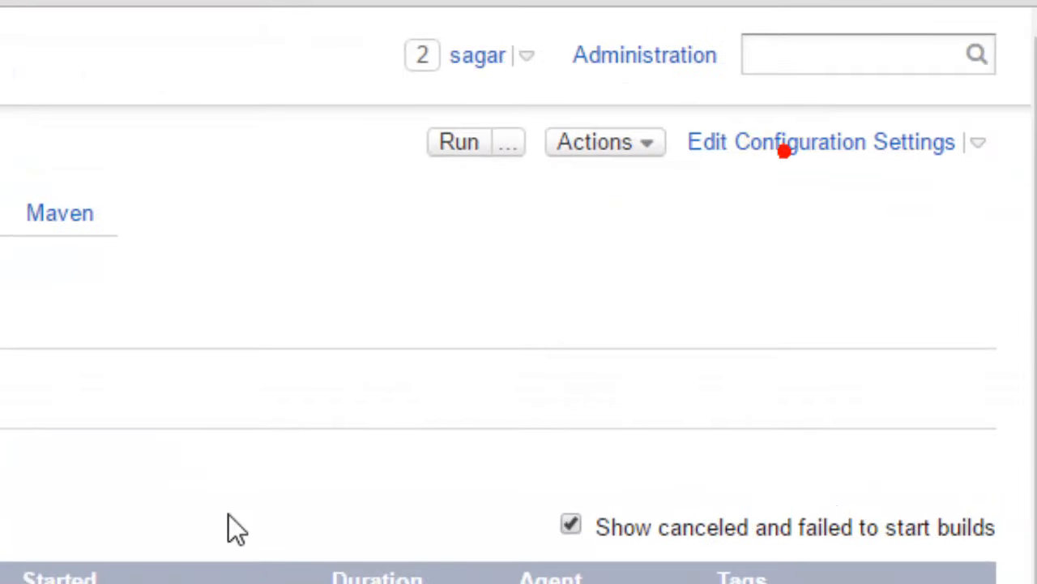
- Review CompileMavenBuild's general settings: name, configuration ID, build number format and counter of 5
left_click(820, 141)
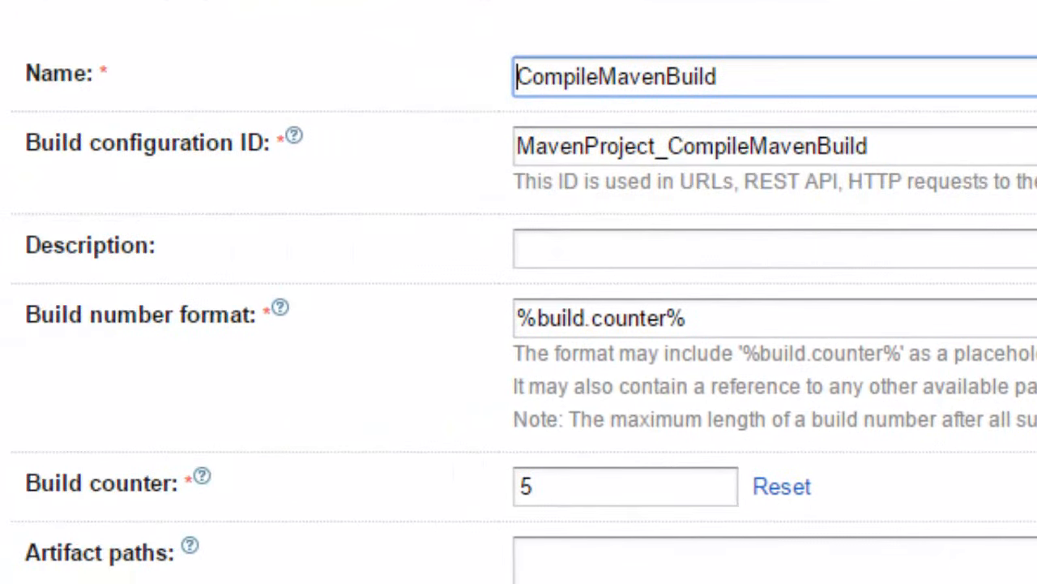
mouse_move(380, 129)
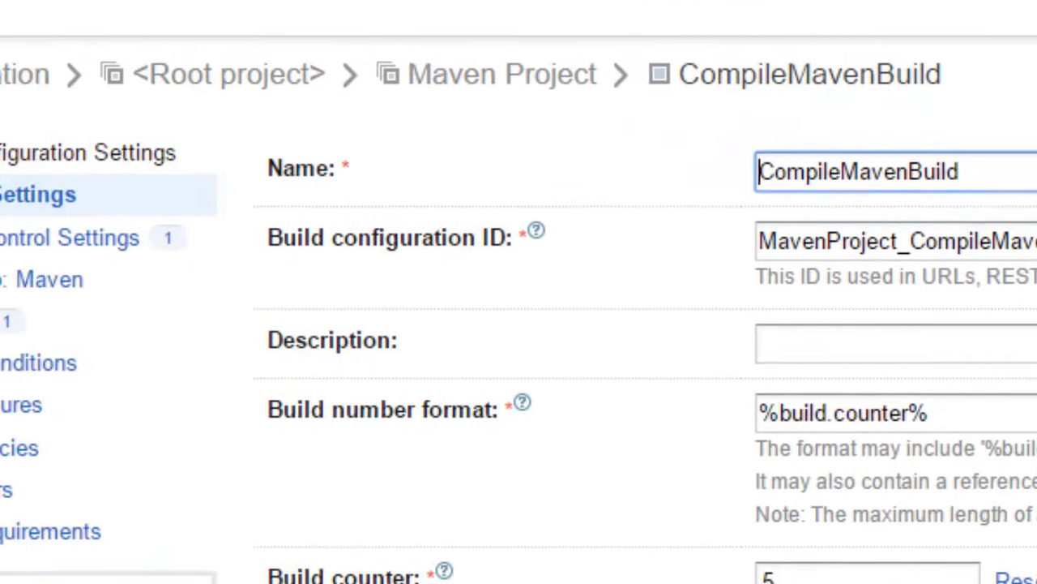
scroll("down", 3)
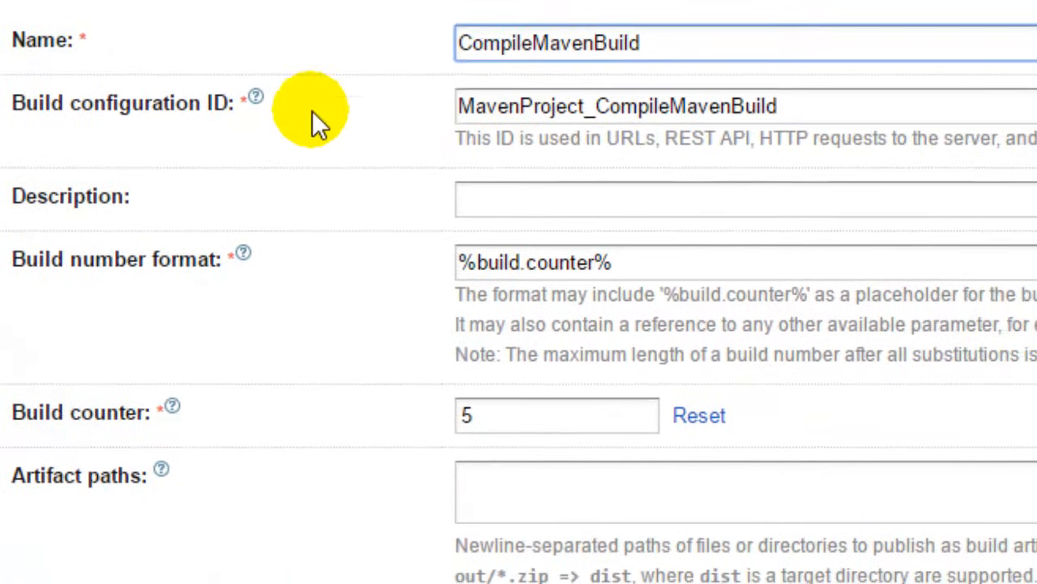
scroll("down", 3)
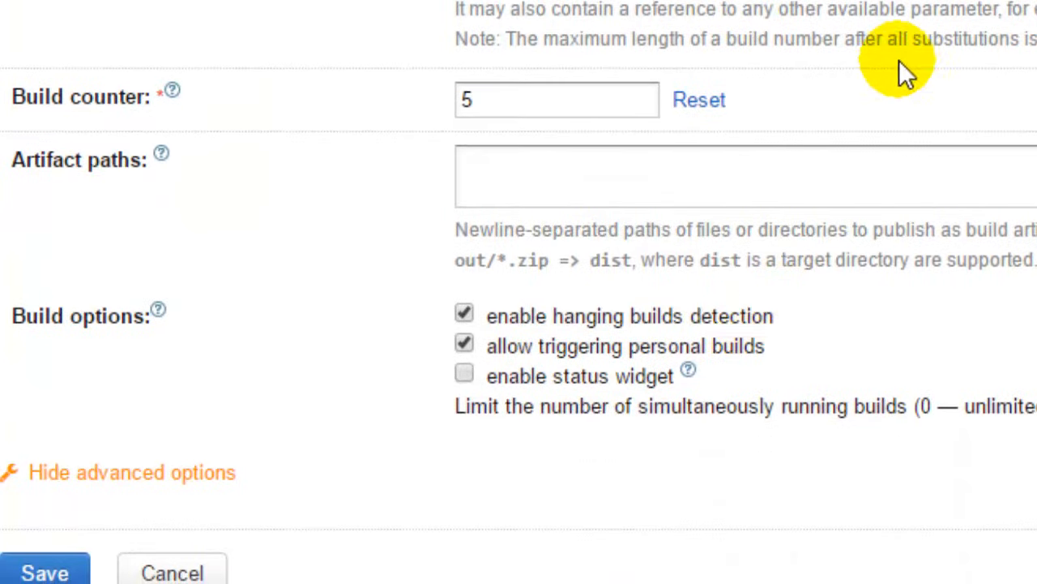
scroll("up", 3)
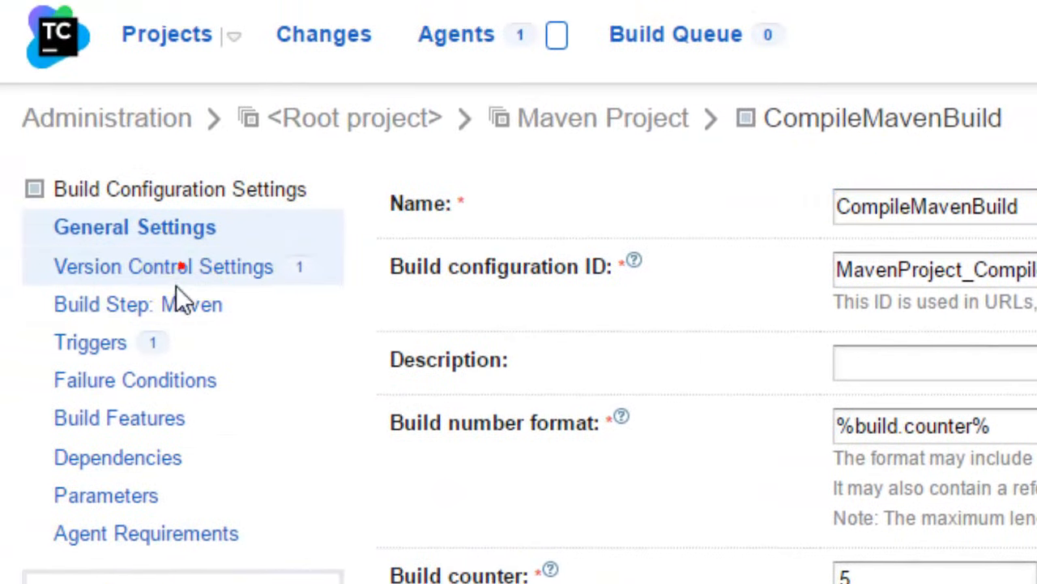
- Show CompileMavenBuild's VCS roots with the maventestnggit git root from Maven Project
left_click(162, 266)
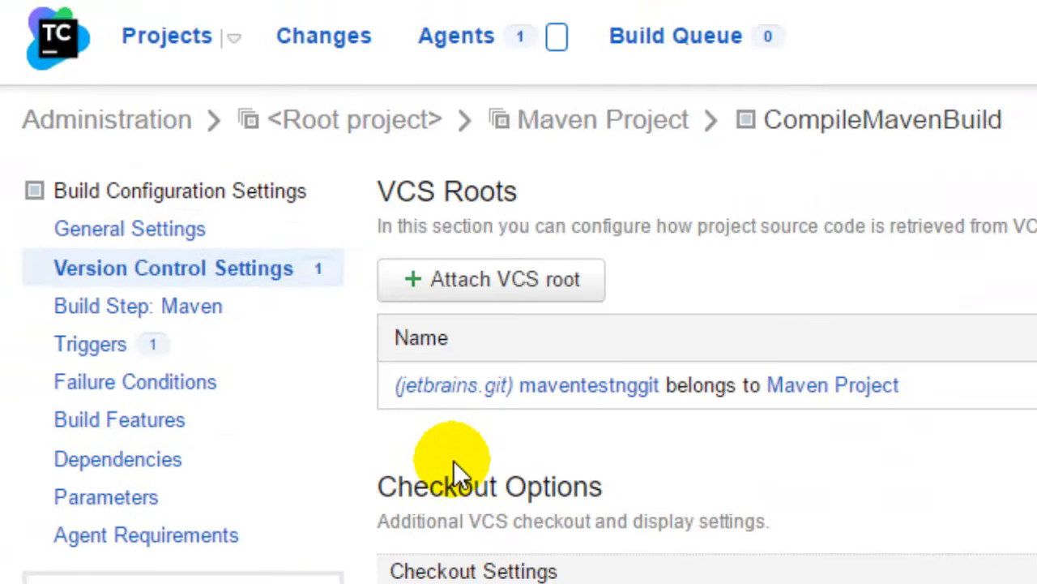
mouse_move(904, 332)
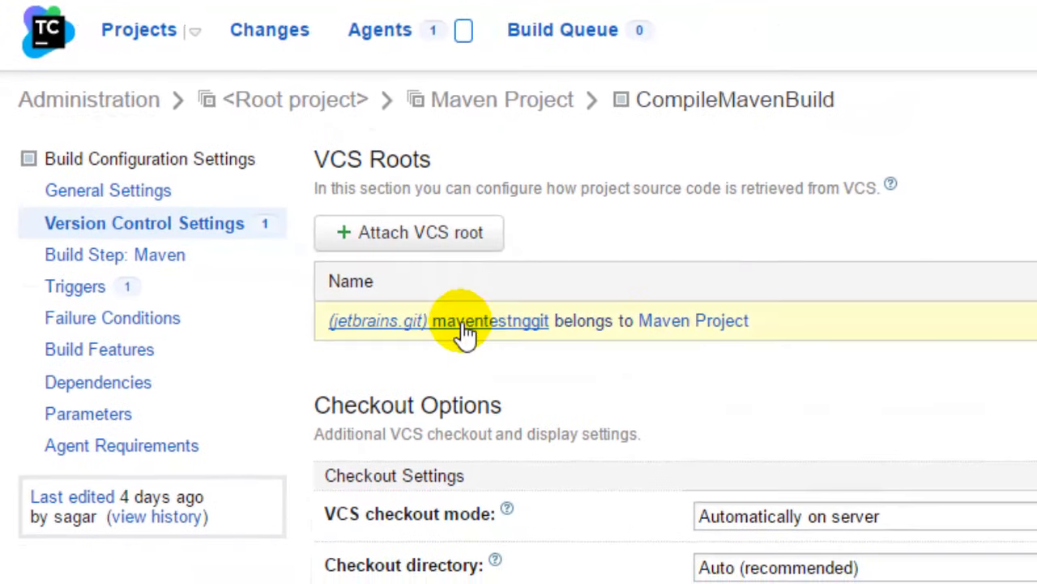
mouse_move(927, 391)
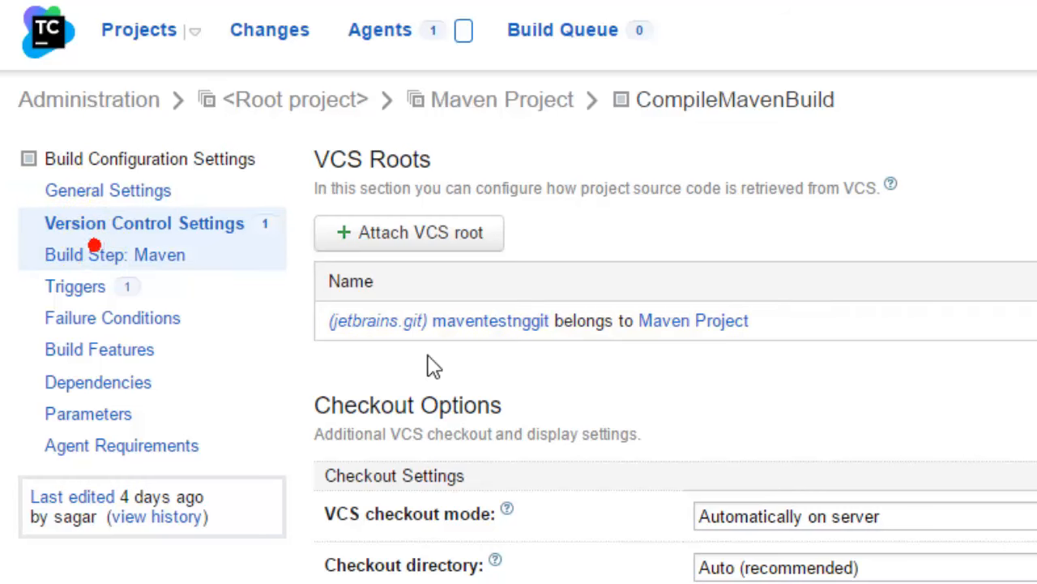
- Show the Maven build step running clean test-compile with JaCoCo coverage
left_click(114, 254)
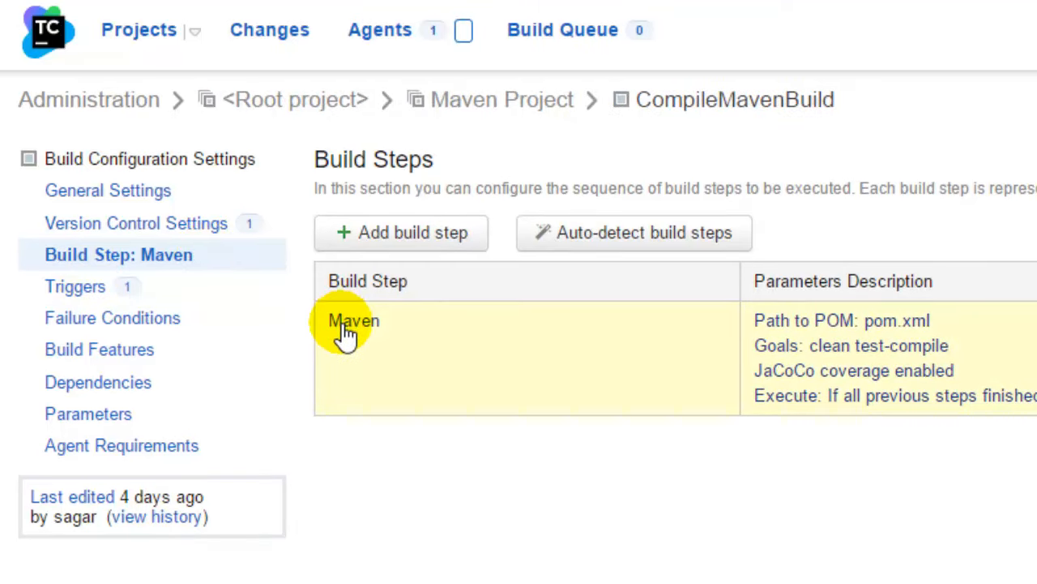
mouse_move(203, 289)
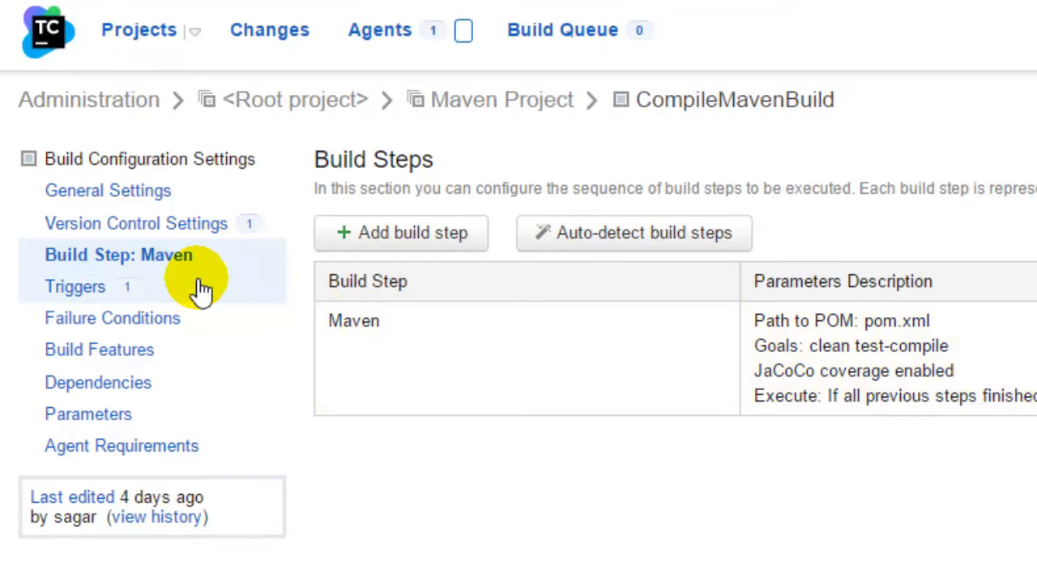
mouse_move(246, 259)
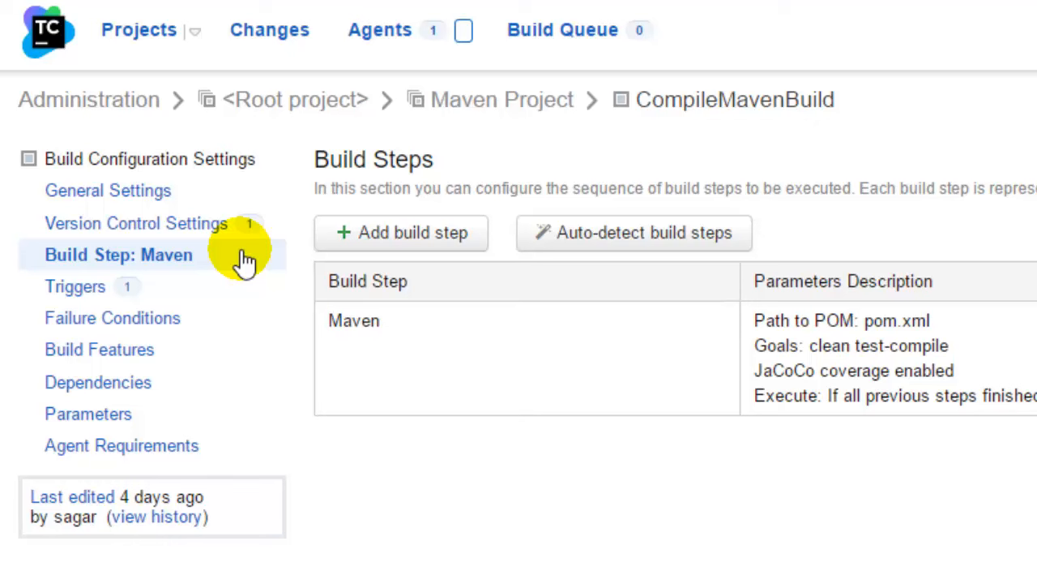
mouse_move(422, 332)
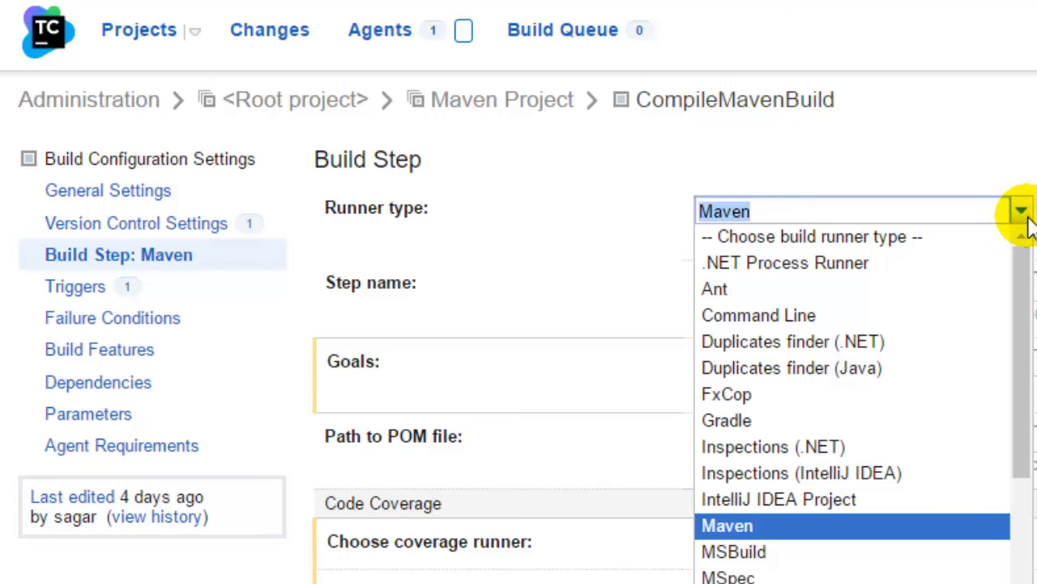
mouse_move(791, 500)
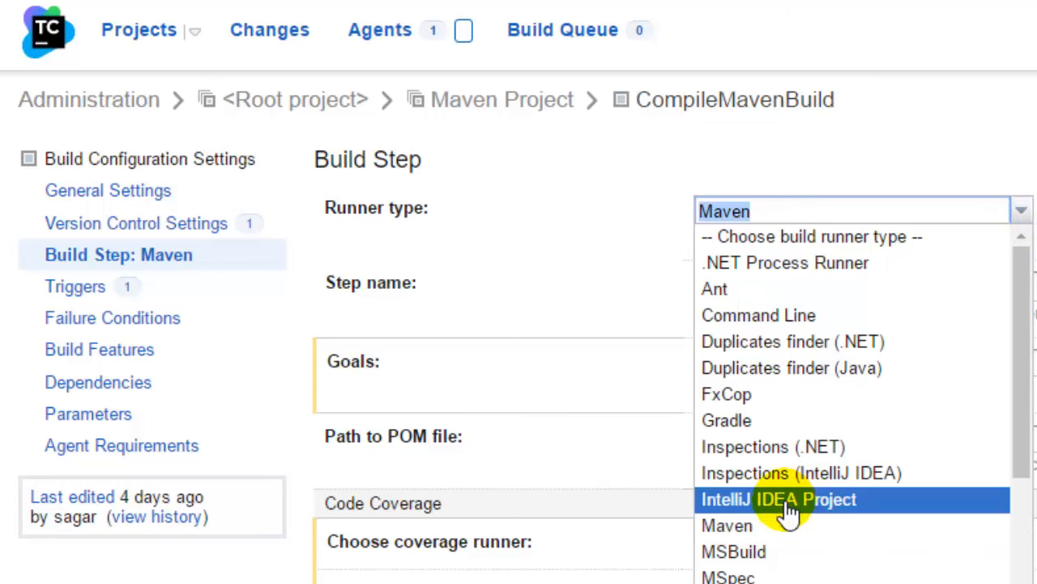
left_click(727, 525)
type("clean test-compile")
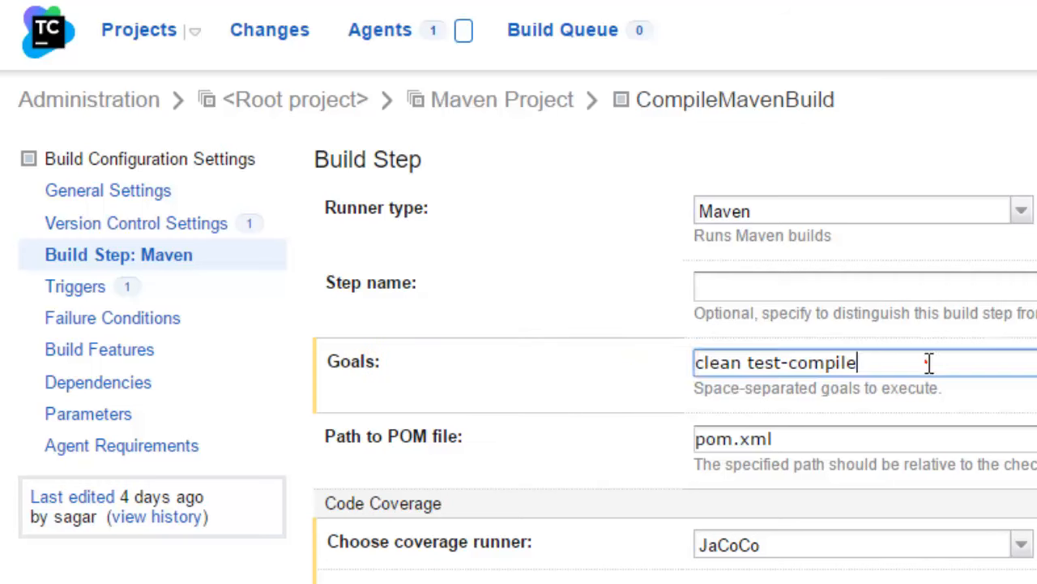
mouse_move(931, 363)
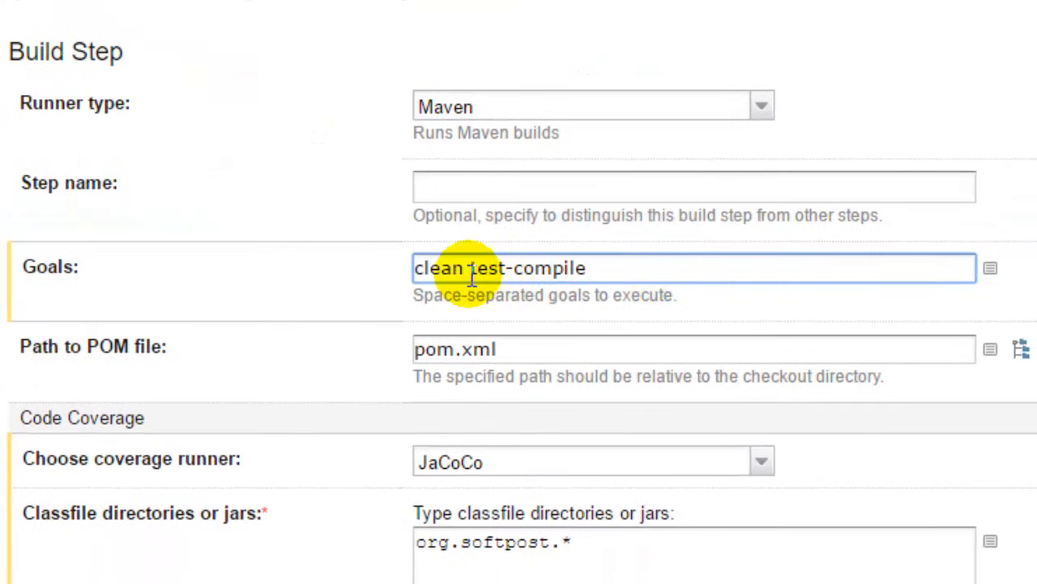
double_click(527, 269)
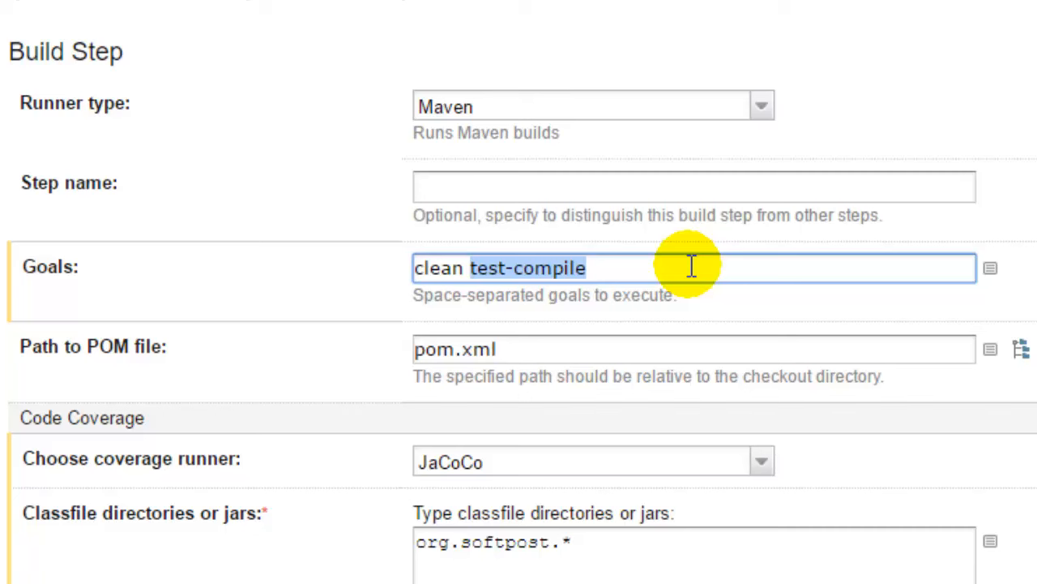
mouse_move(581, 350)
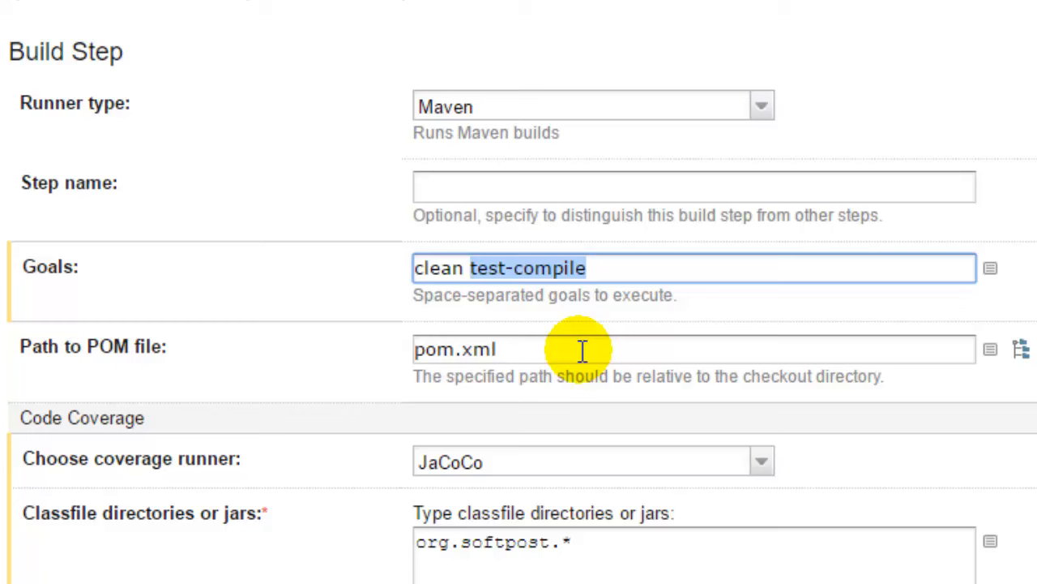
scroll("down", 3)
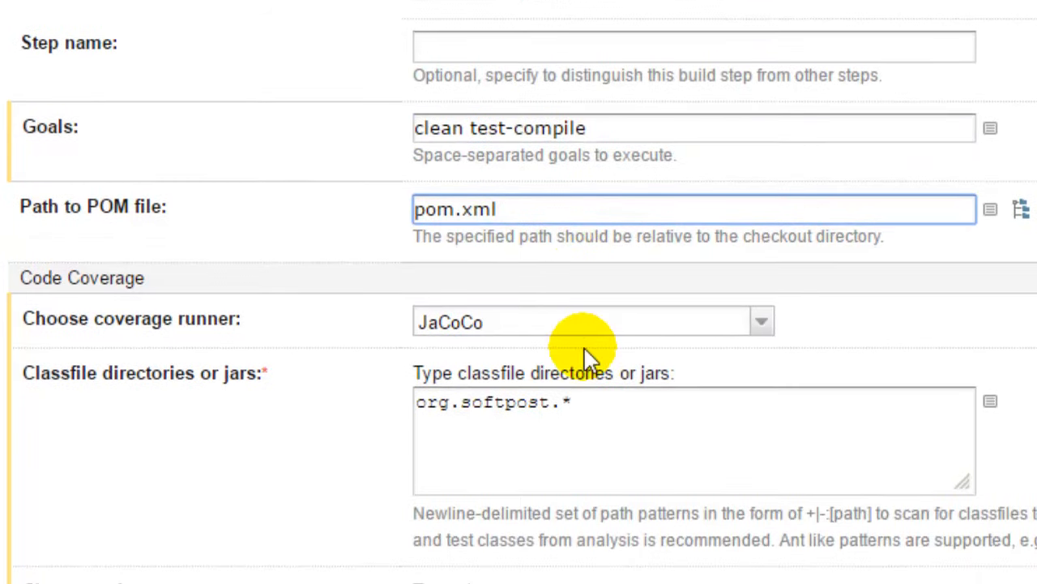
scroll("down", 3)
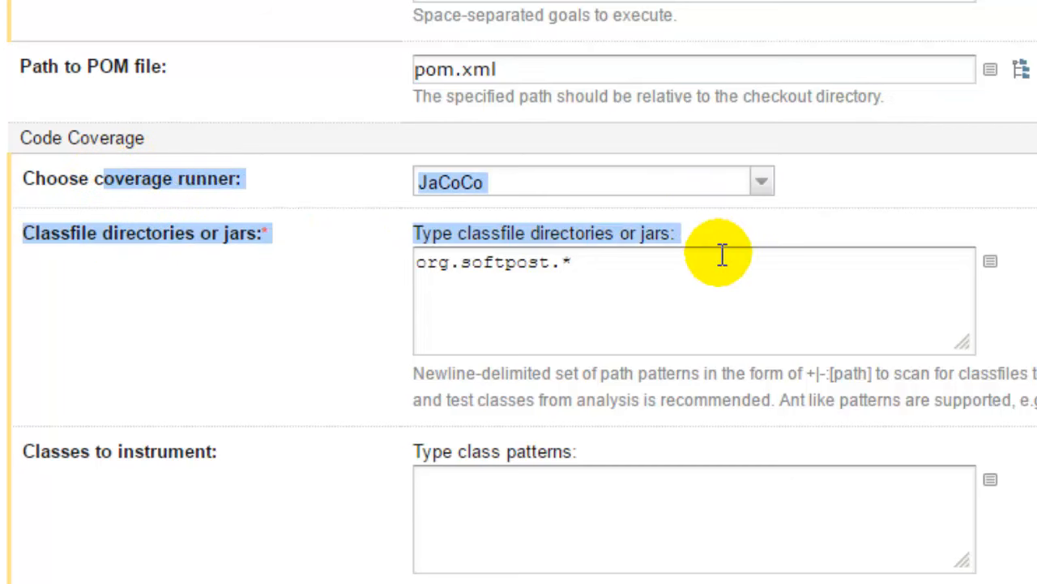
scroll("down", 3)
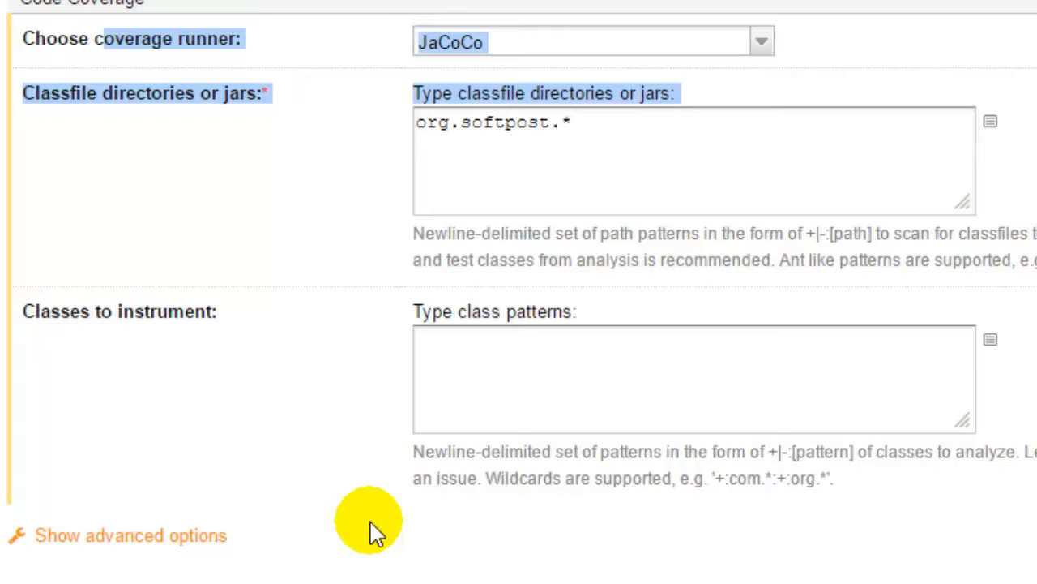
scroll("up", 3)
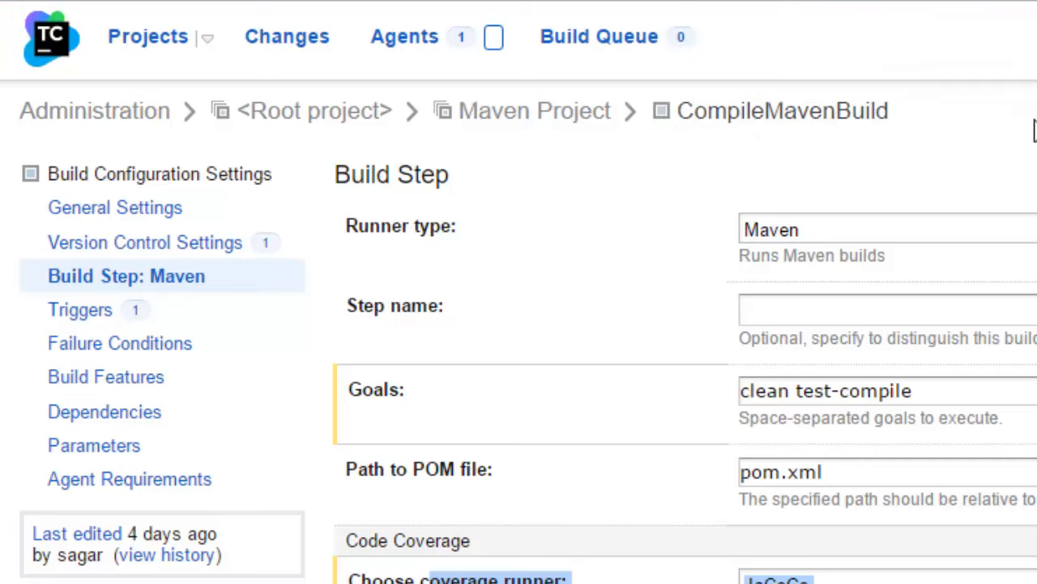
left_click(148, 35)
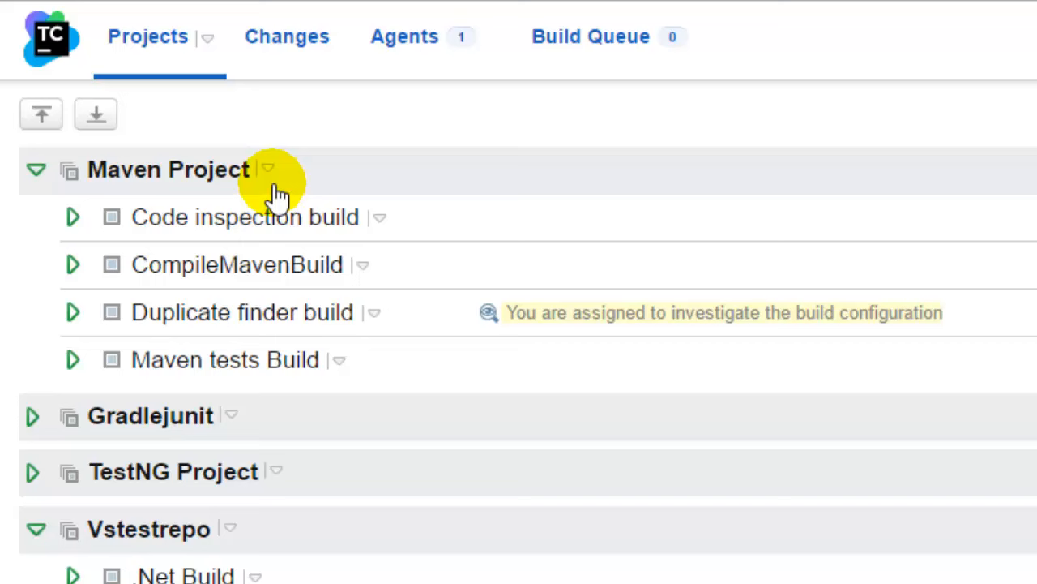
left_click(36, 169)
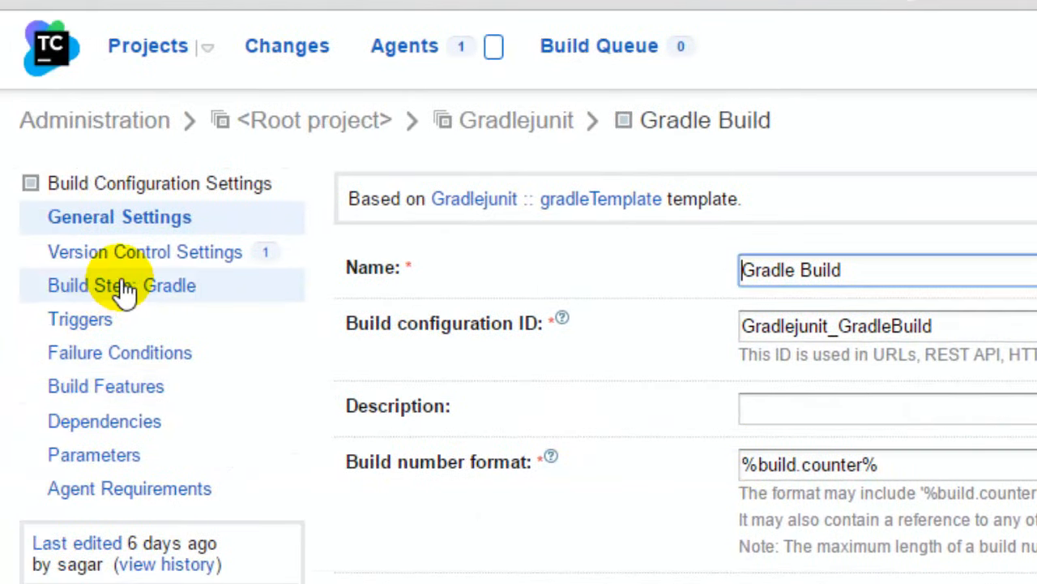
left_click(122, 285)
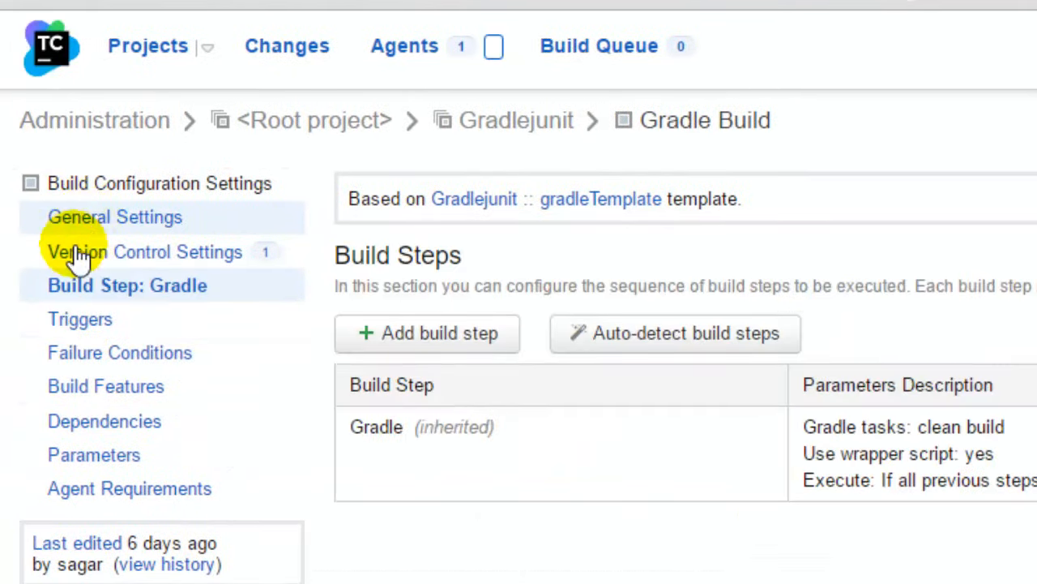
mouse_move(474, 462)
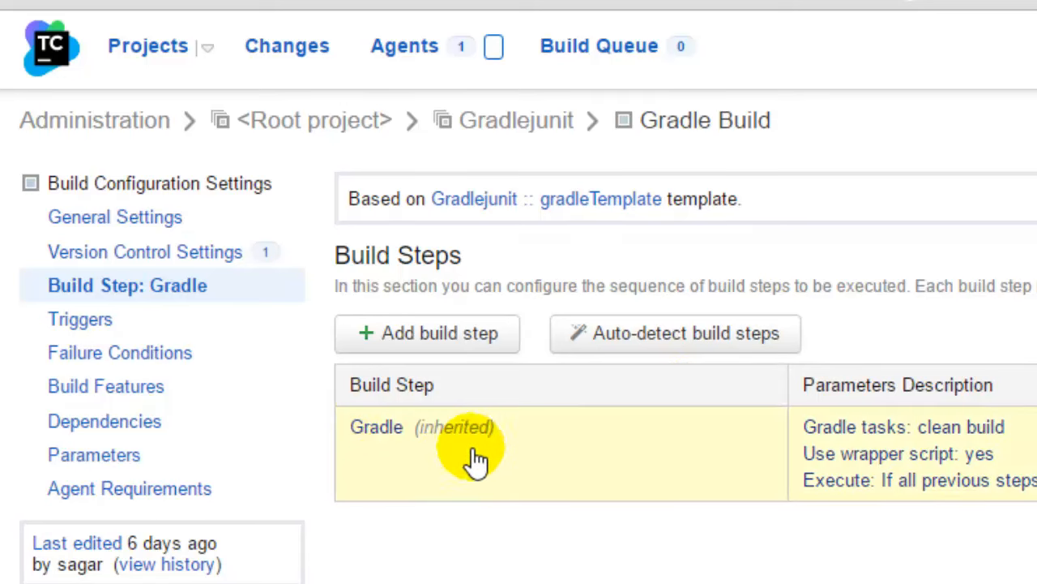
mouse_move(435, 429)
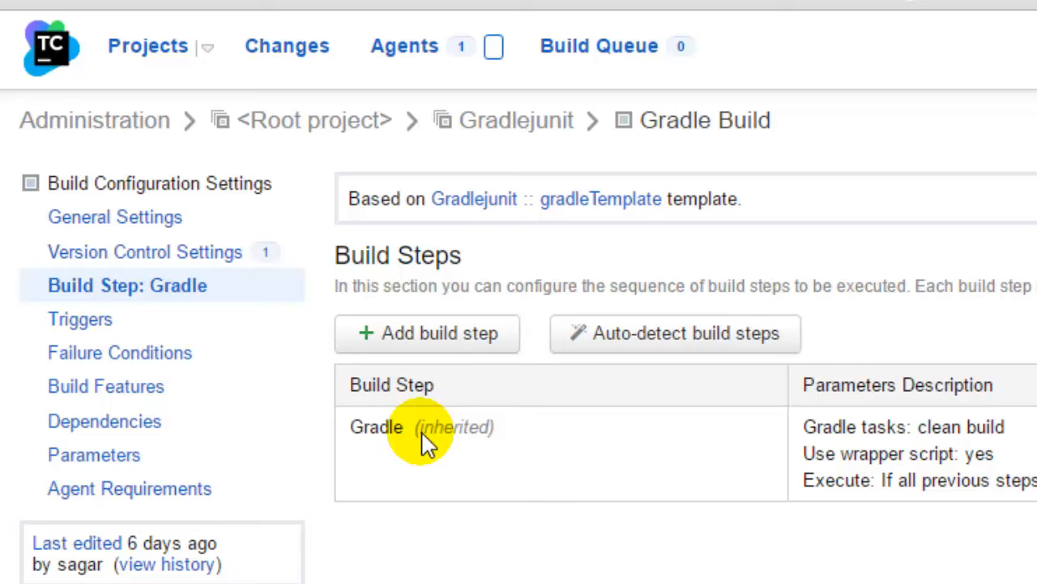
left_click(376, 428)
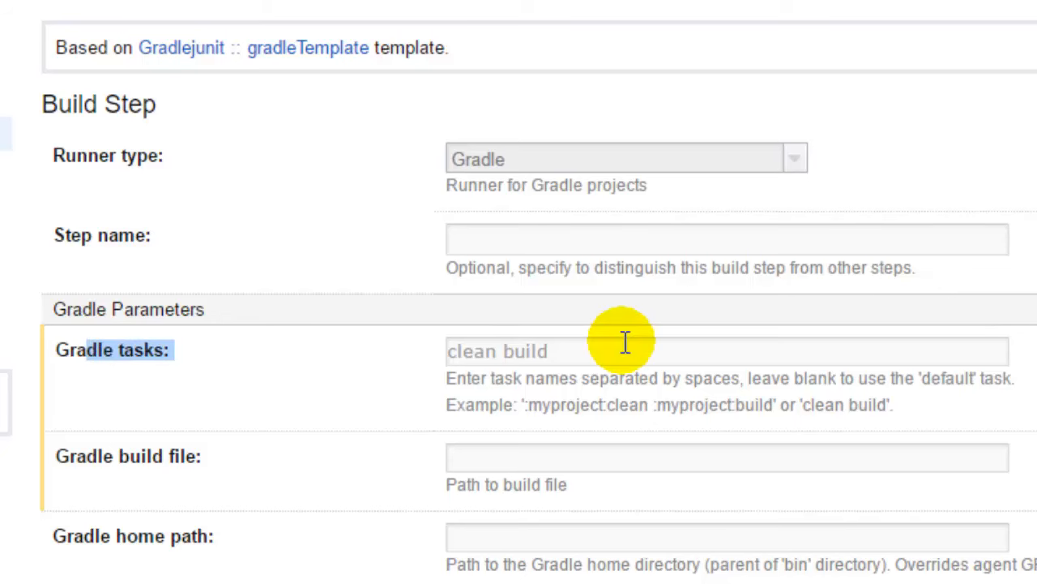
mouse_move(616, 357)
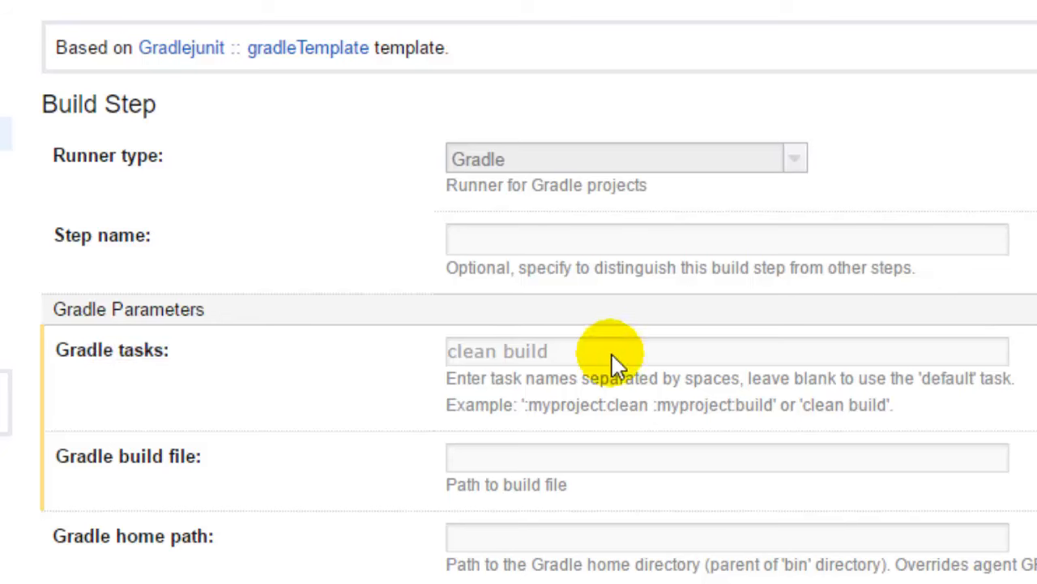
mouse_move(554, 370)
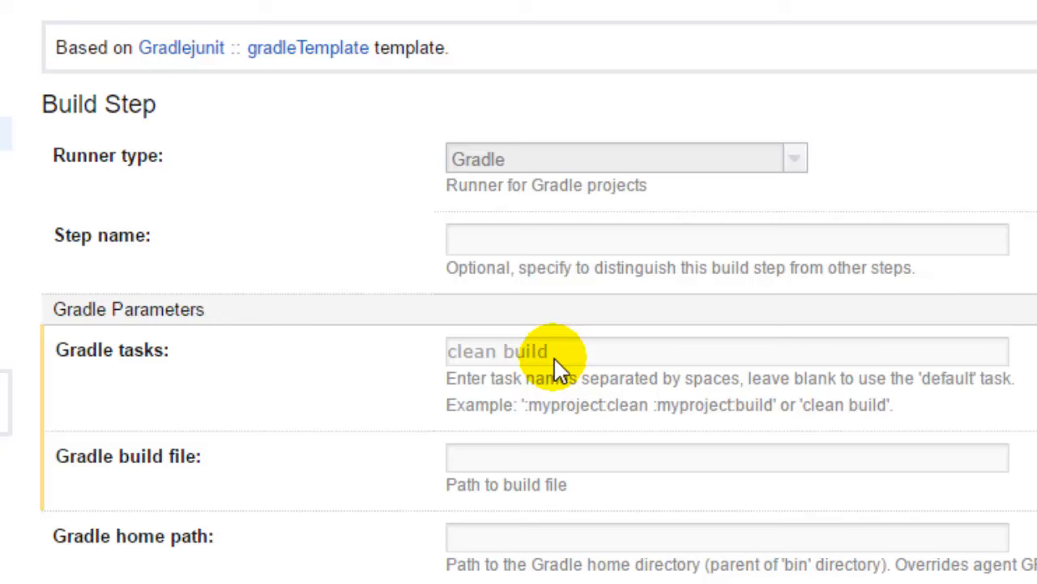
mouse_move(516, 370)
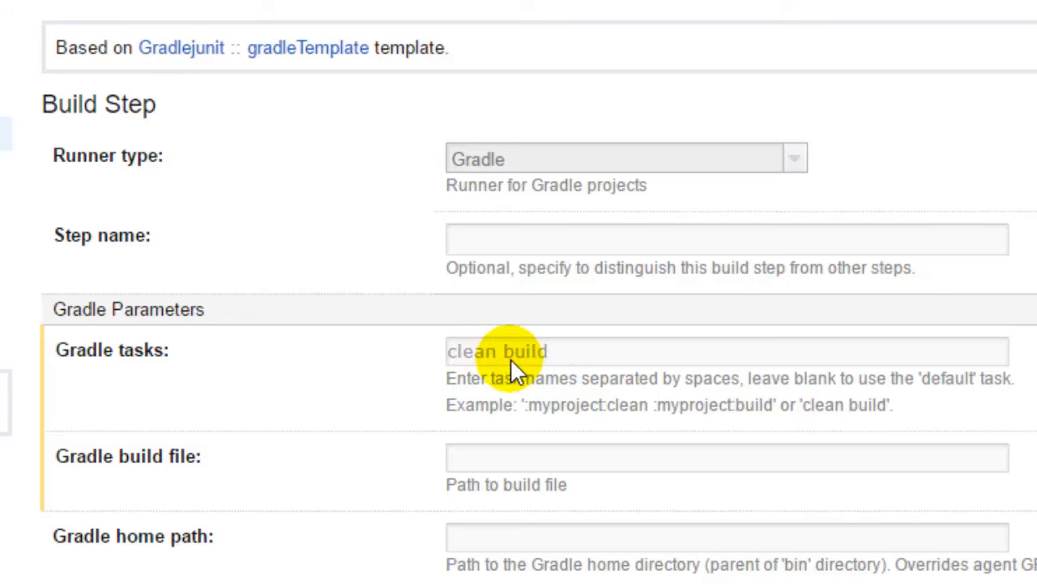
mouse_move(554, 370)
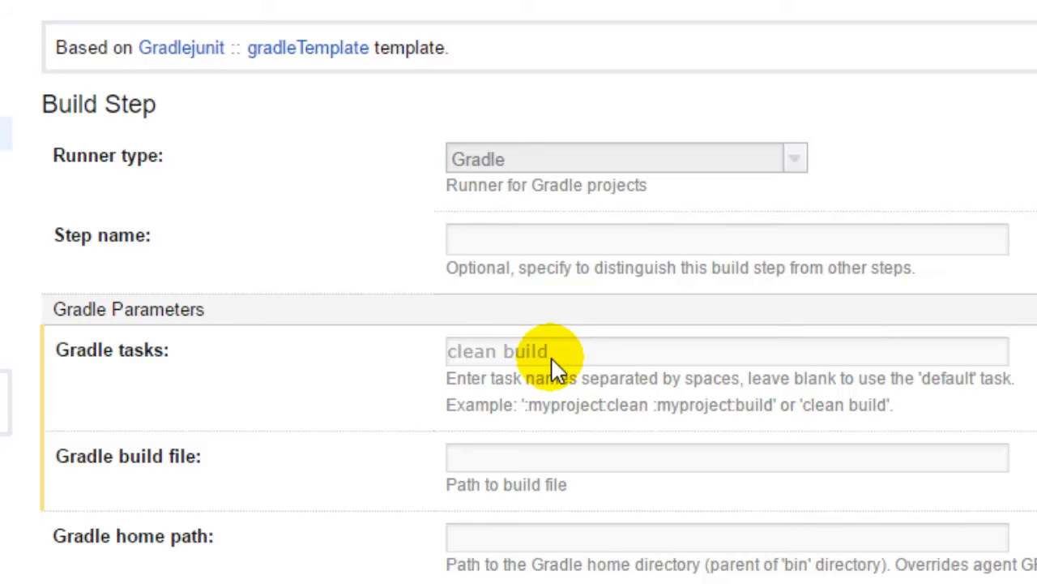
scroll("down", 3)
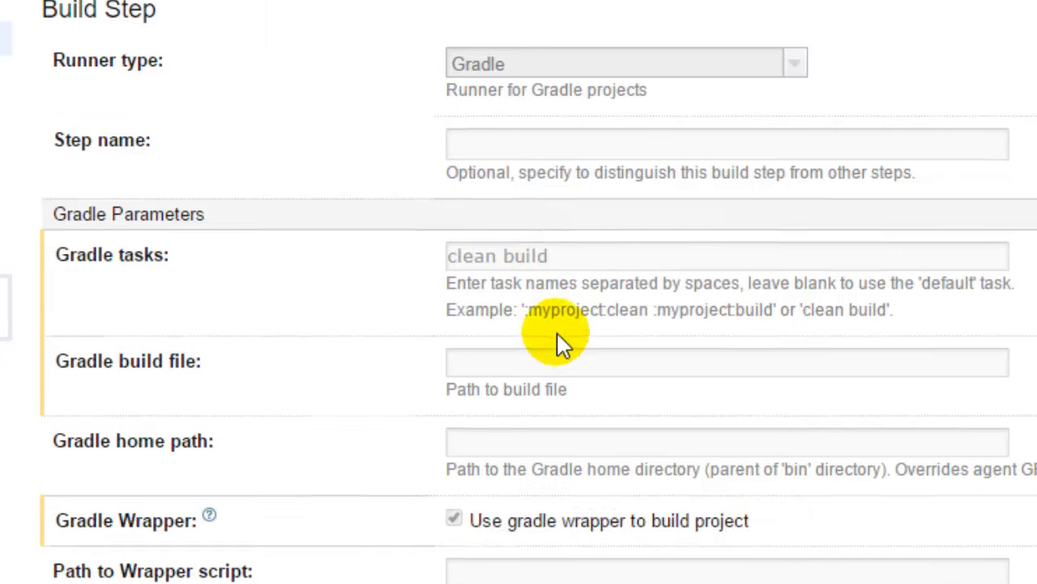
scroll("up", 3)
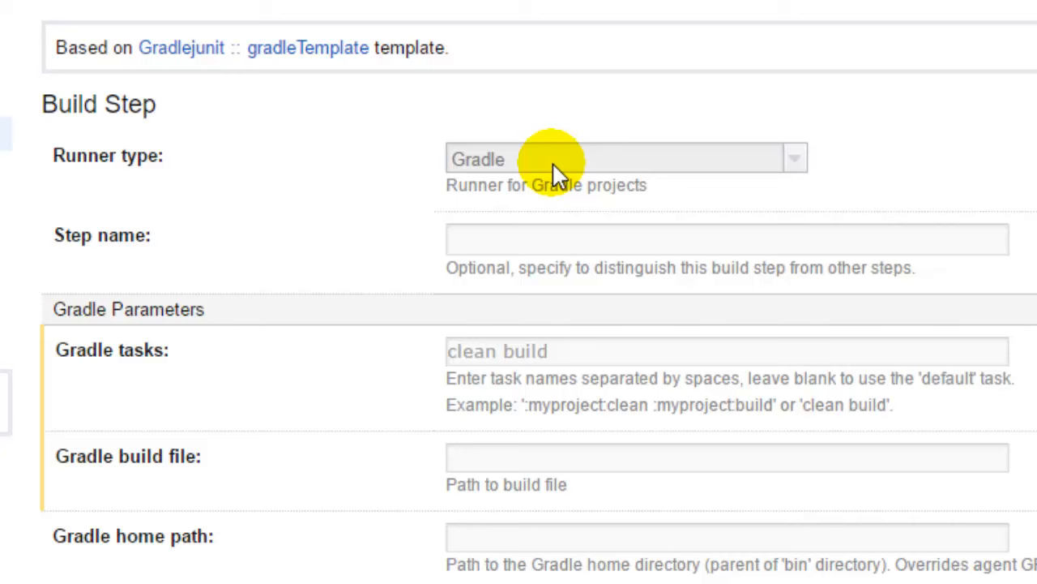
mouse_move(227, 3)
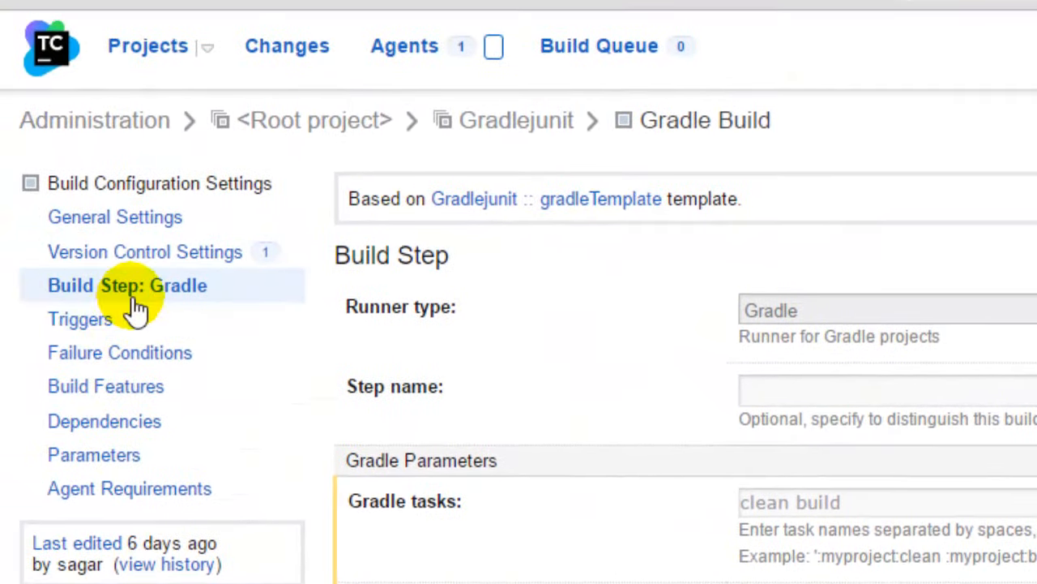
left_click(127, 286)
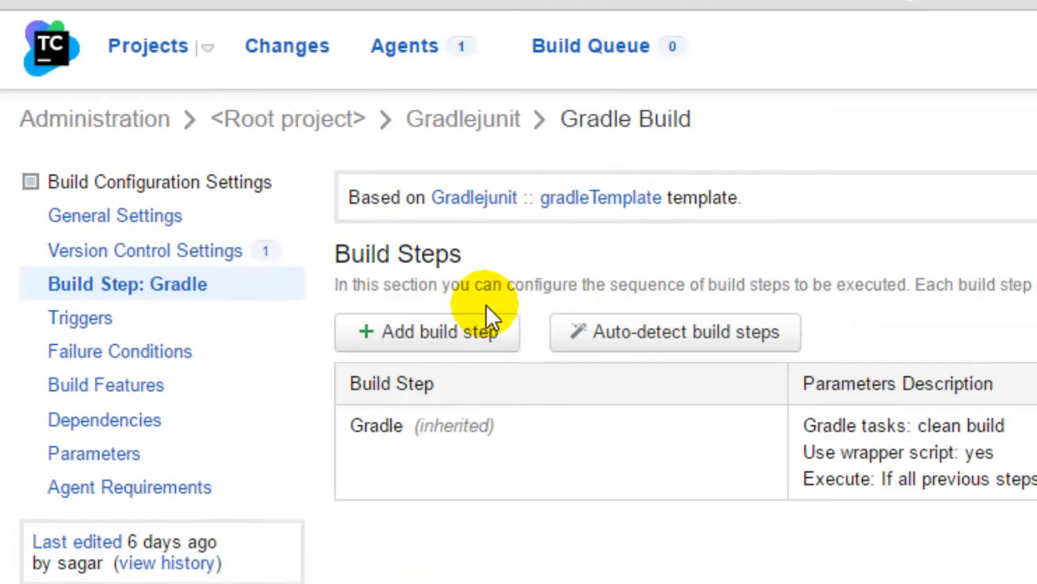
mouse_move(684, 334)
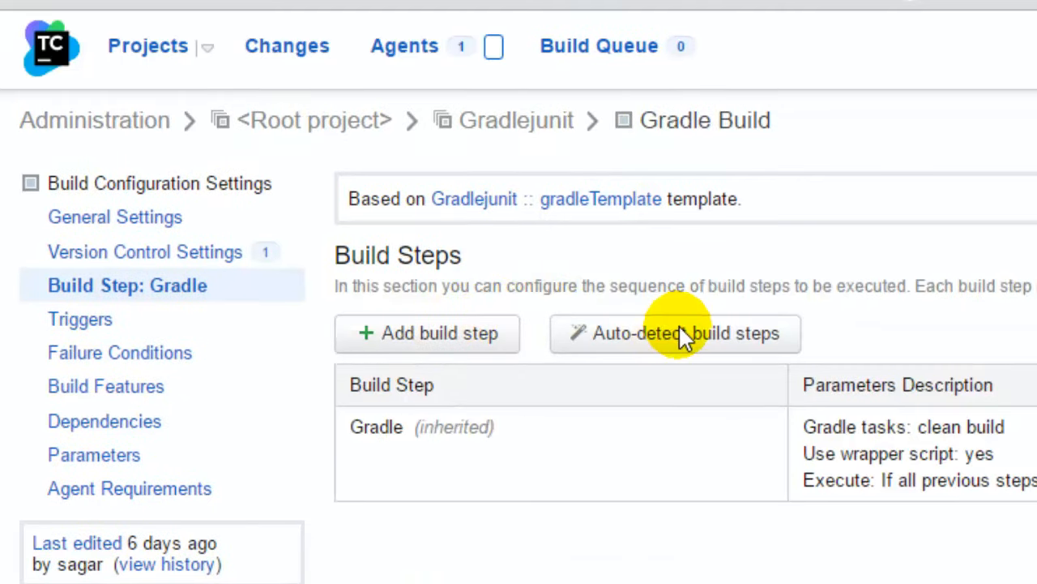
- Begin a new Gradle Build step and browse the runner types without choosing one
left_click(428, 334)
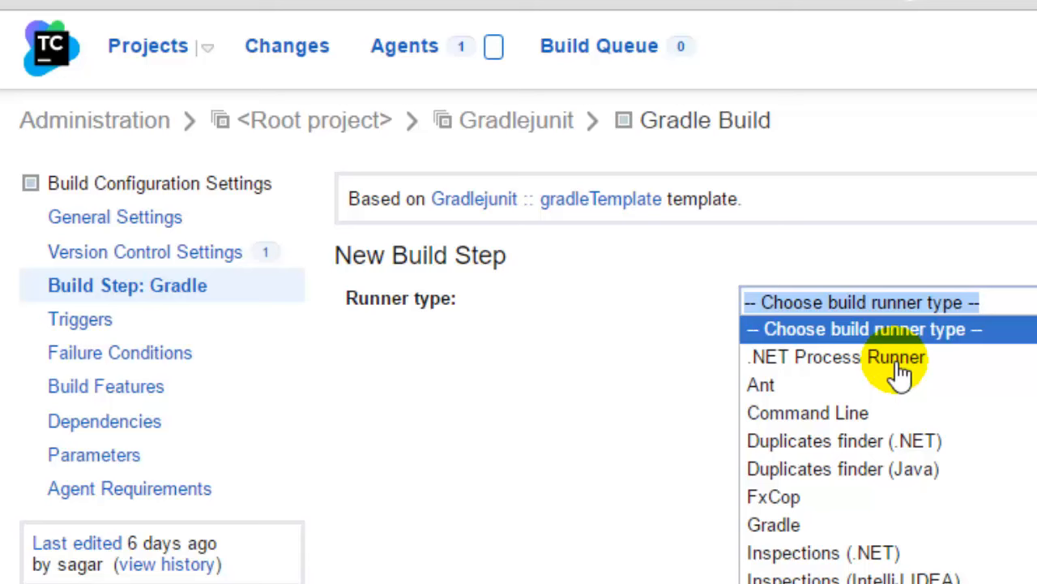
mouse_move(908, 441)
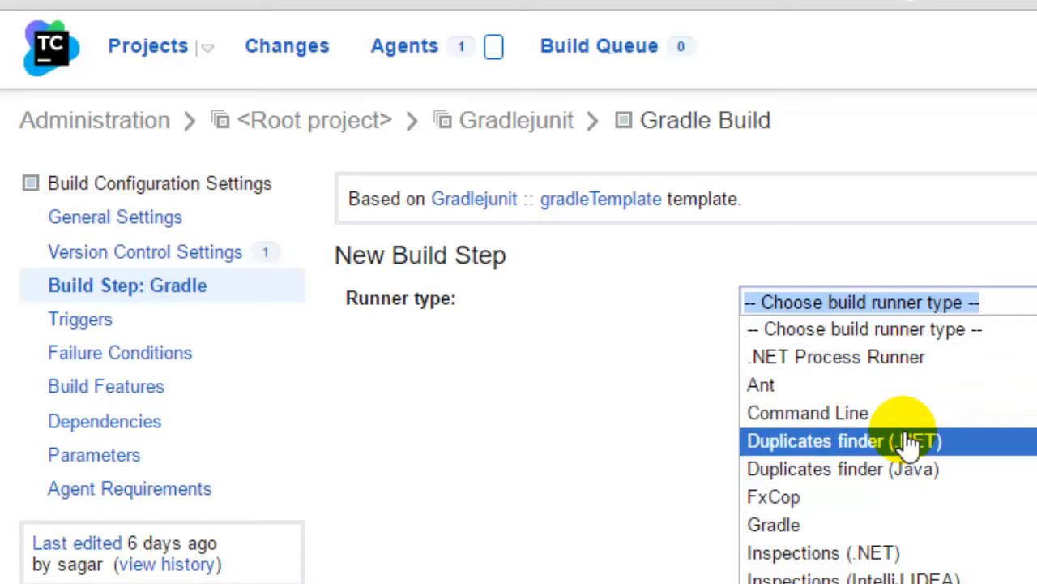
scroll("down", 3)
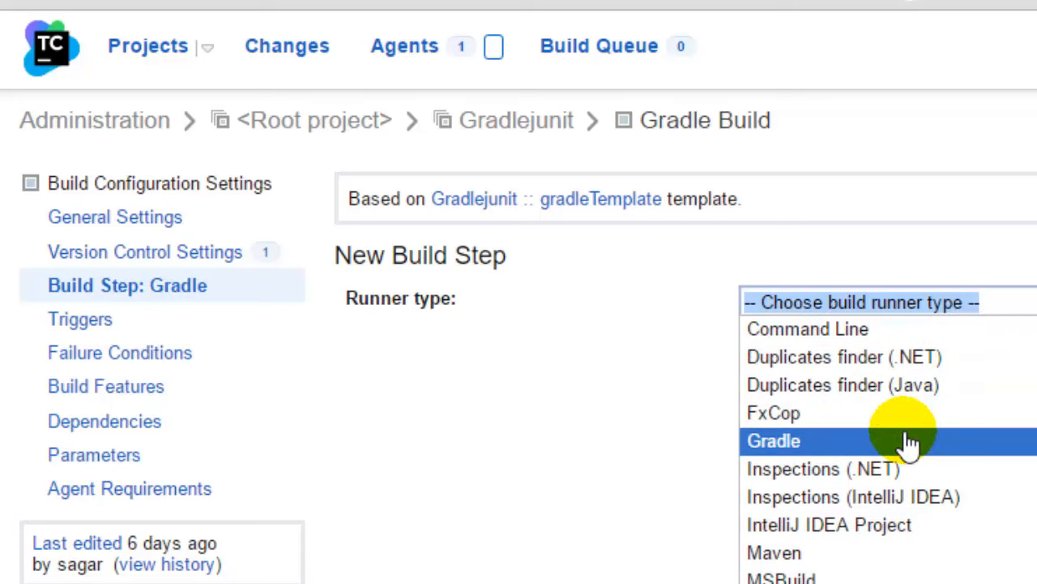
scroll("down", 3)
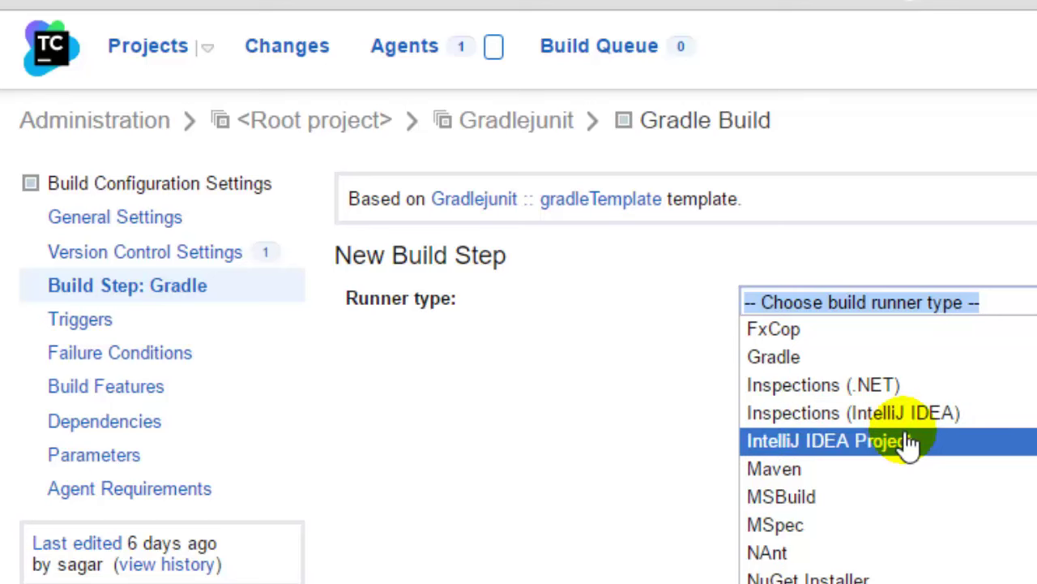
scroll("down", 3)
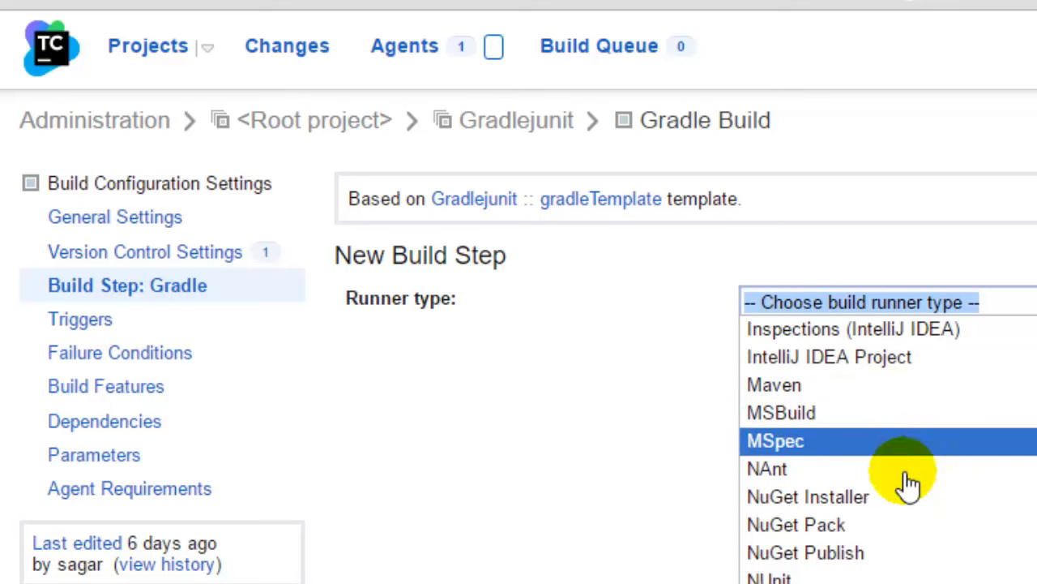
mouse_move(908, 483)
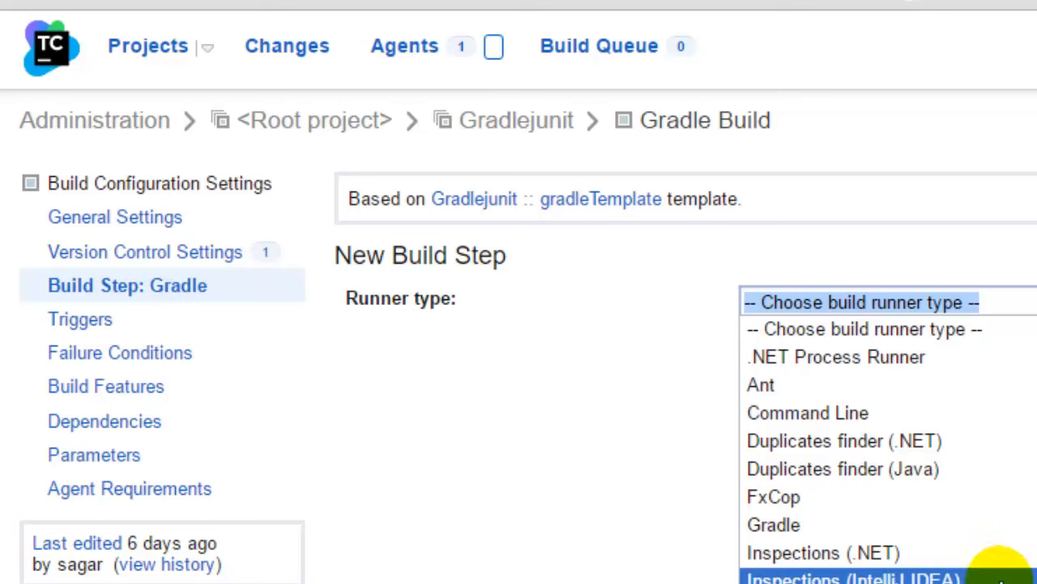
scroll("down", 3)
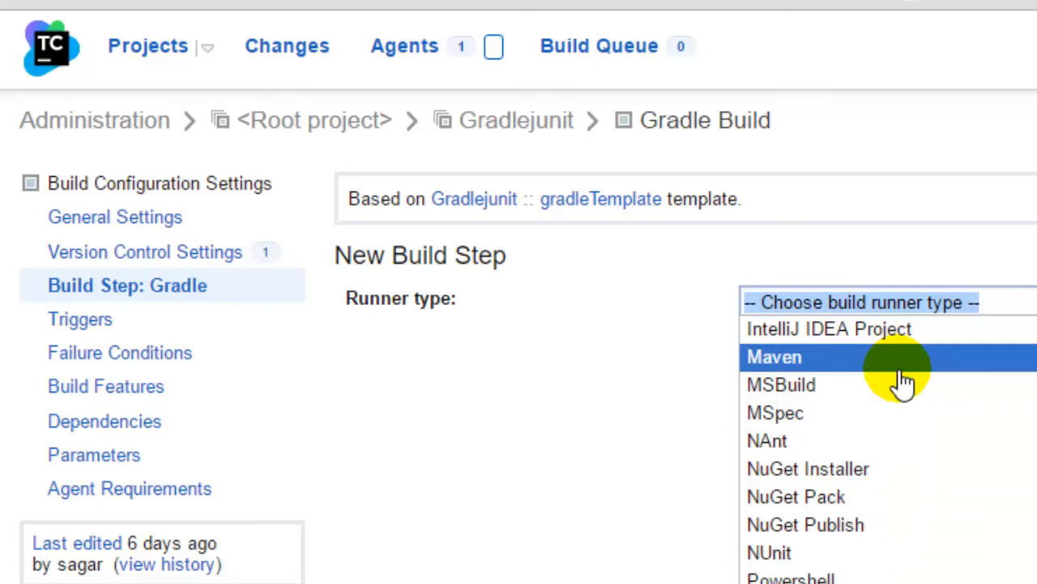
left_click(441, 332)
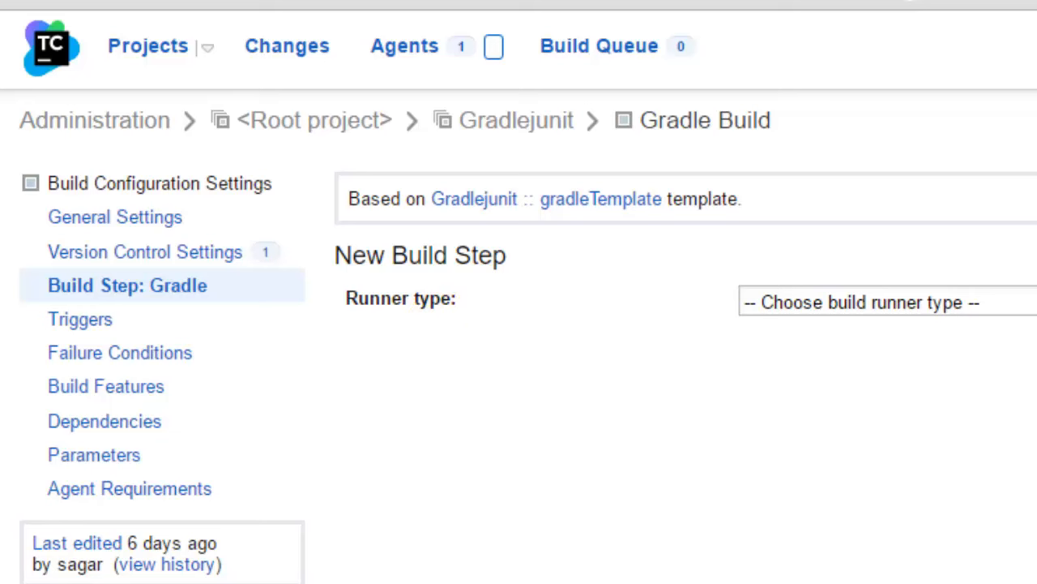
mouse_move(57, 57)
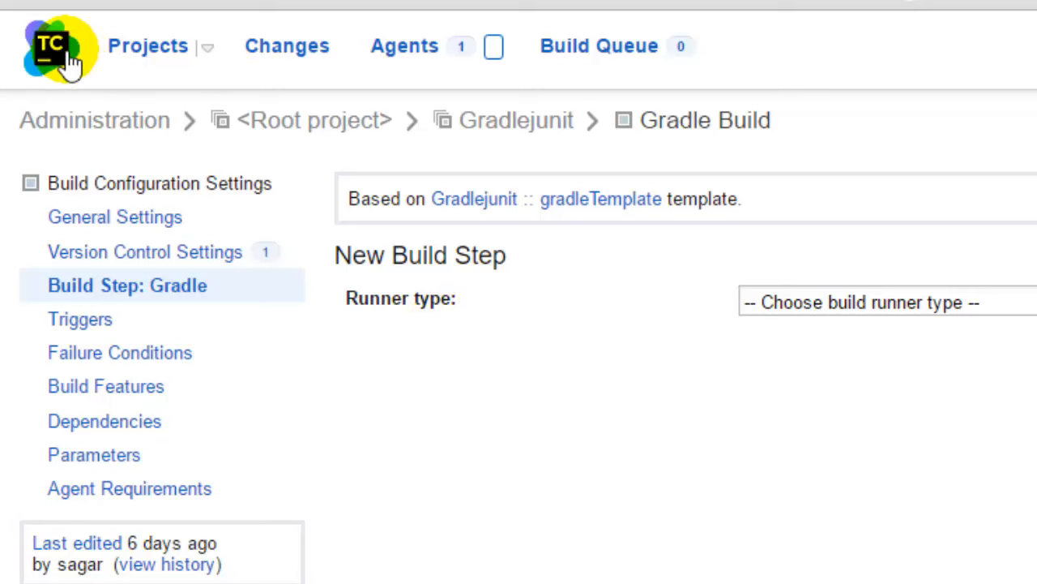
mouse_move(214, 183)
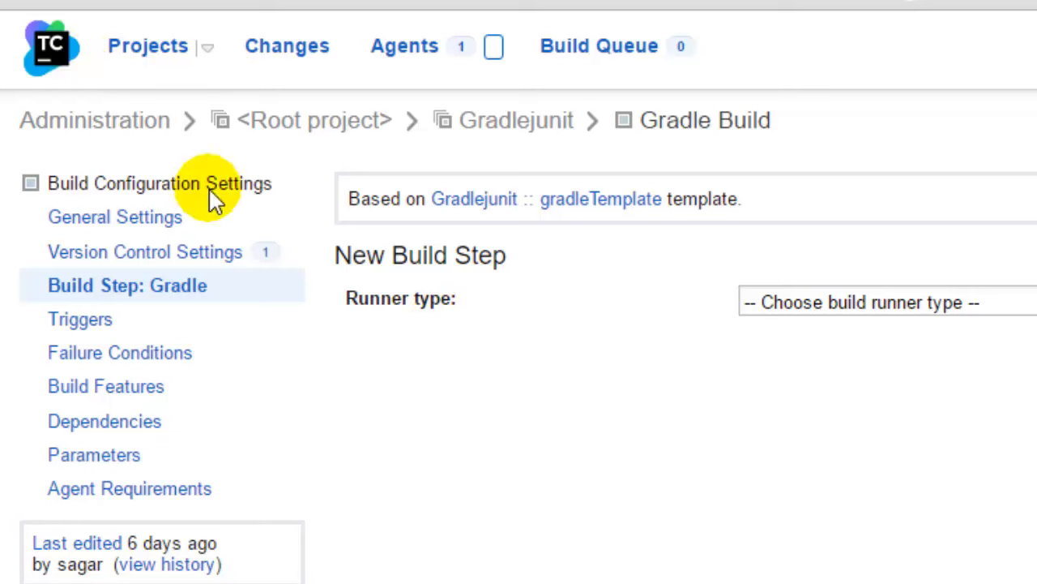
- Return to the projects overview and expand Maven Project showing build #5 running
left_click(148, 45)
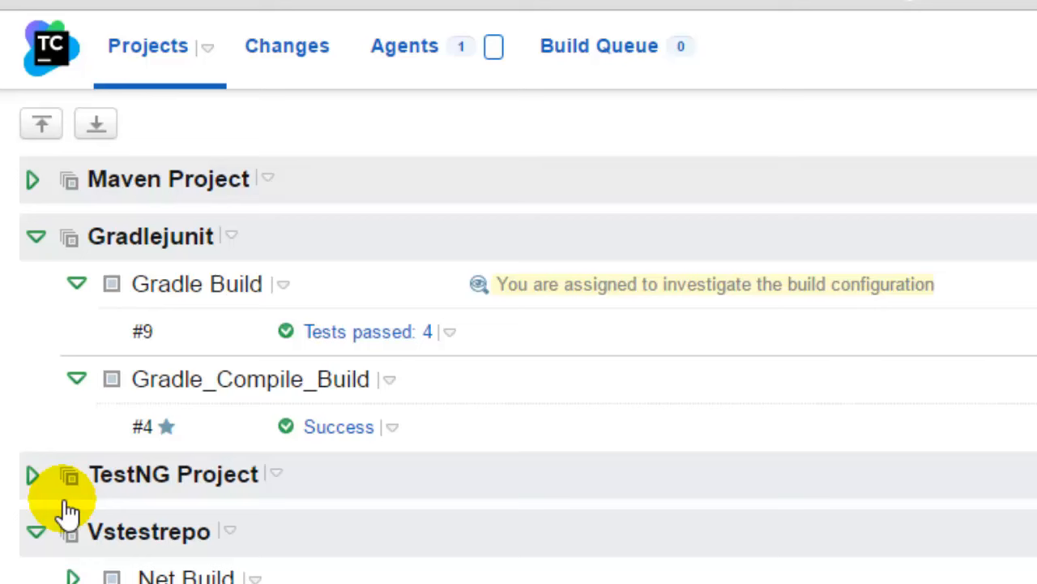
left_click(33, 179)
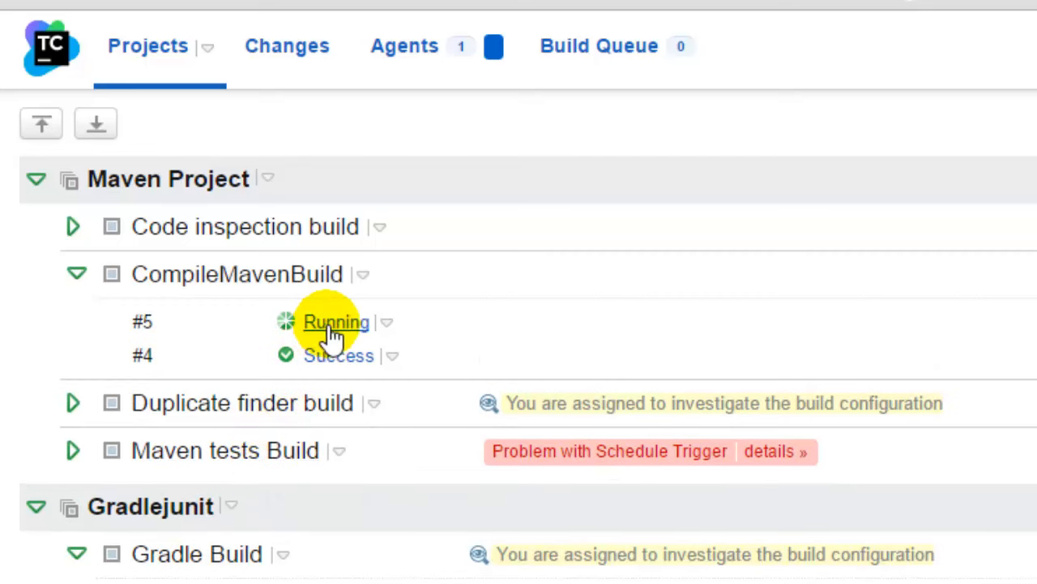
mouse_move(405, 506)
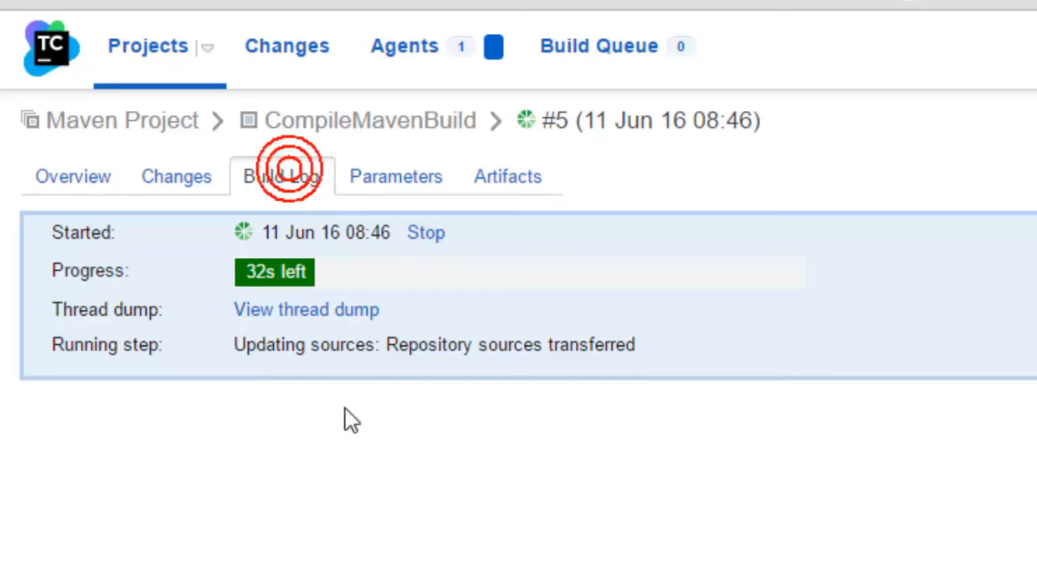
- Follow build #5's log through the Maven step until it reads Build finished
left_click(282, 175)
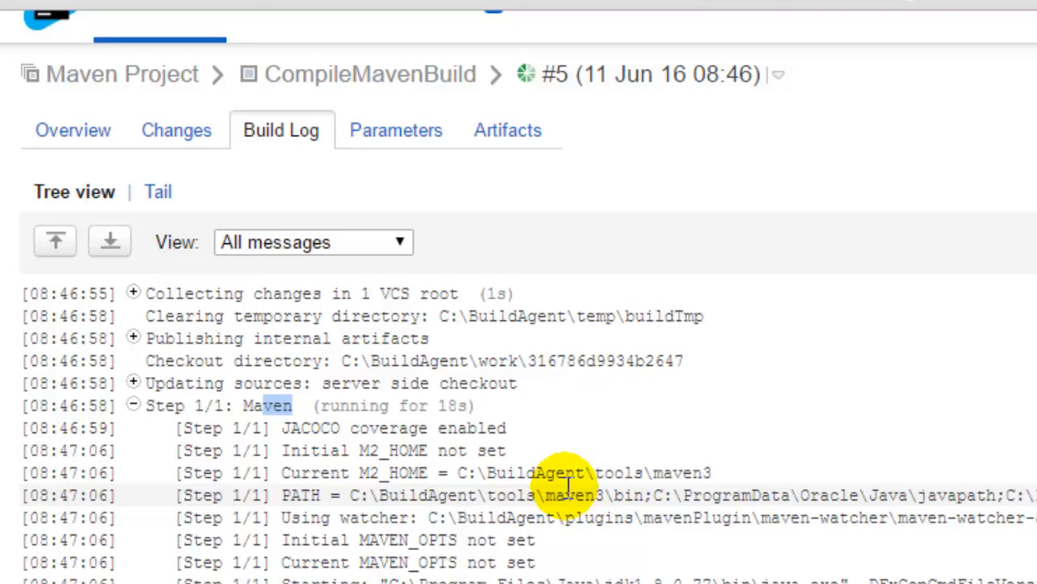
scroll("down", 3)
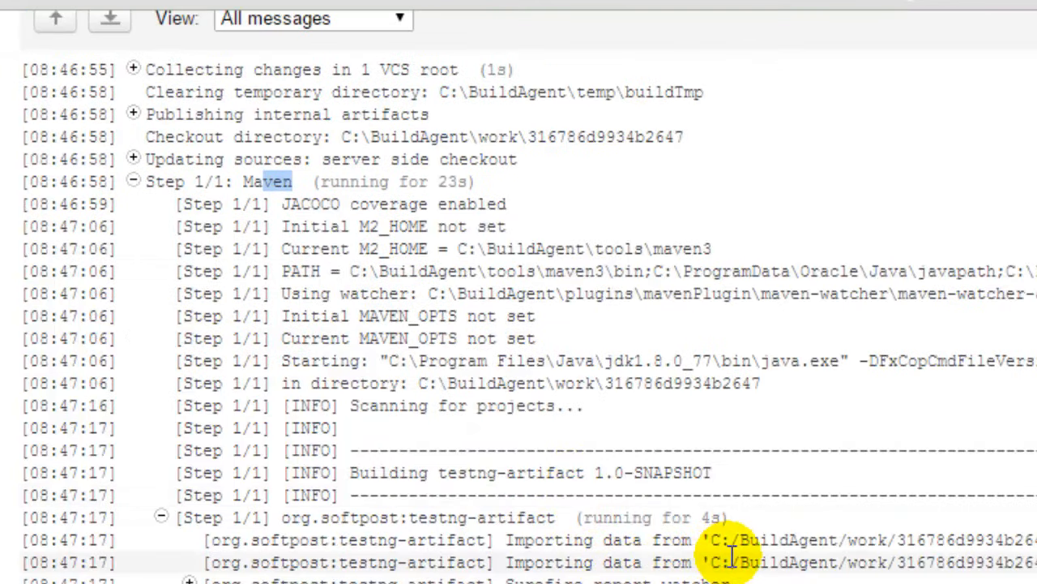
scroll("down", 3)
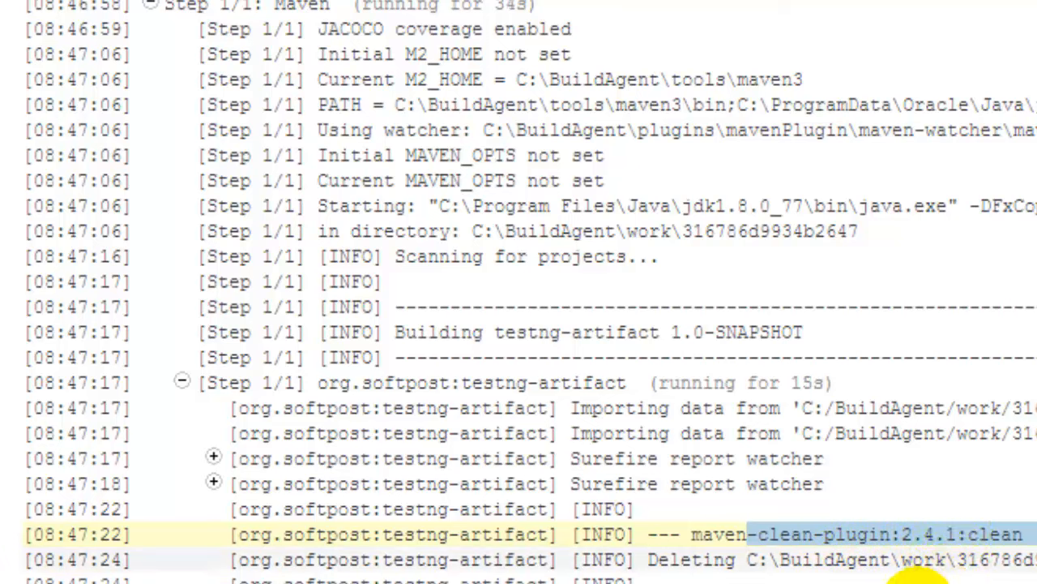
scroll("down", 3)
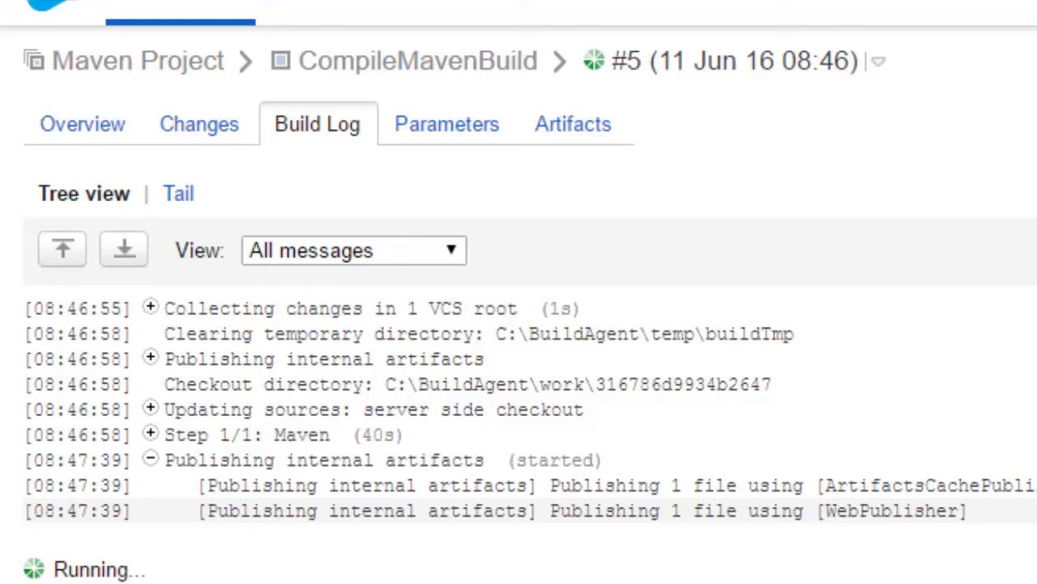
mouse_move(129, 535)
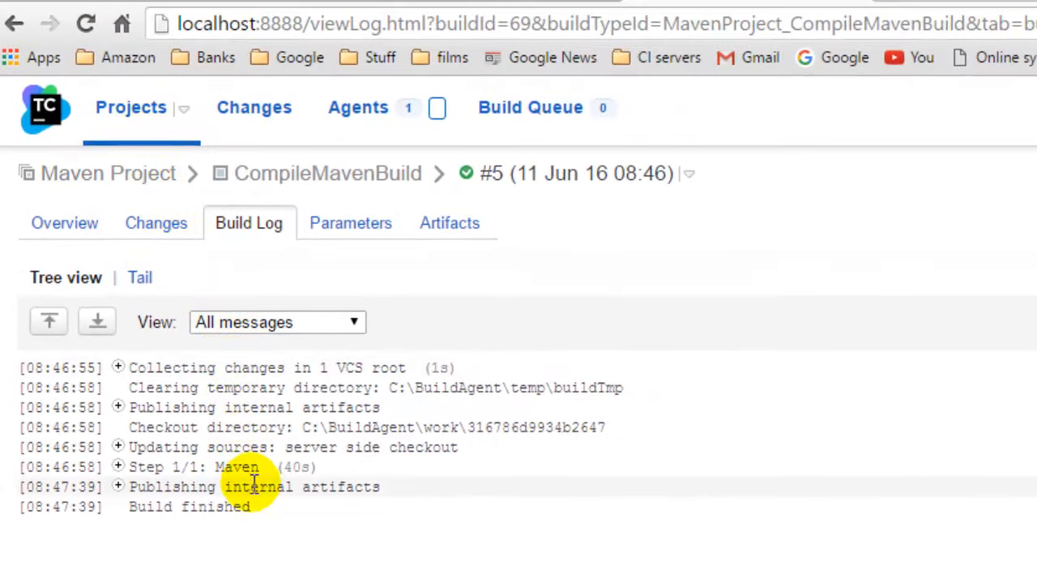
mouse_move(532, 568)
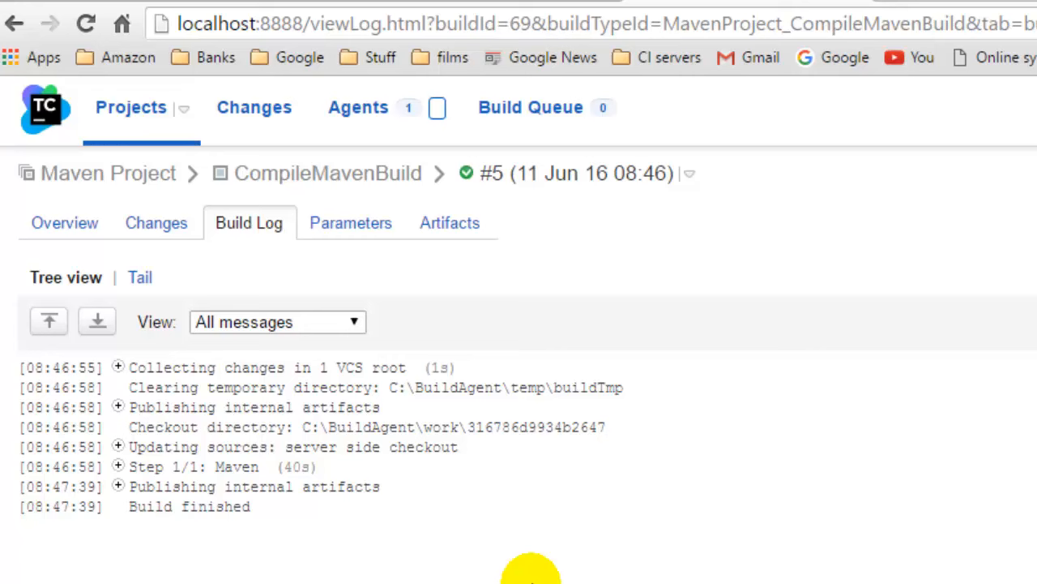
mouse_move(770, 477)
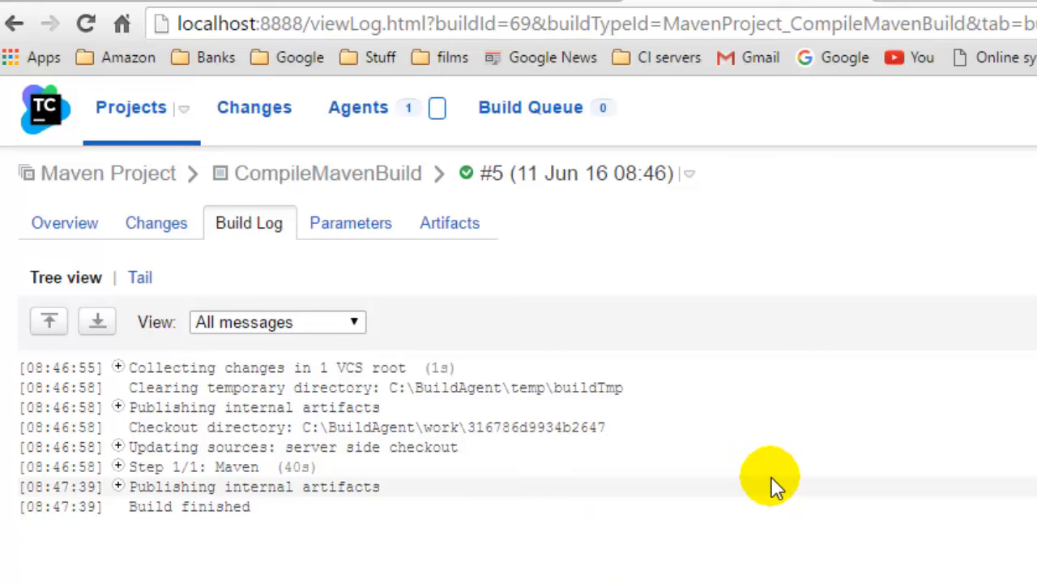